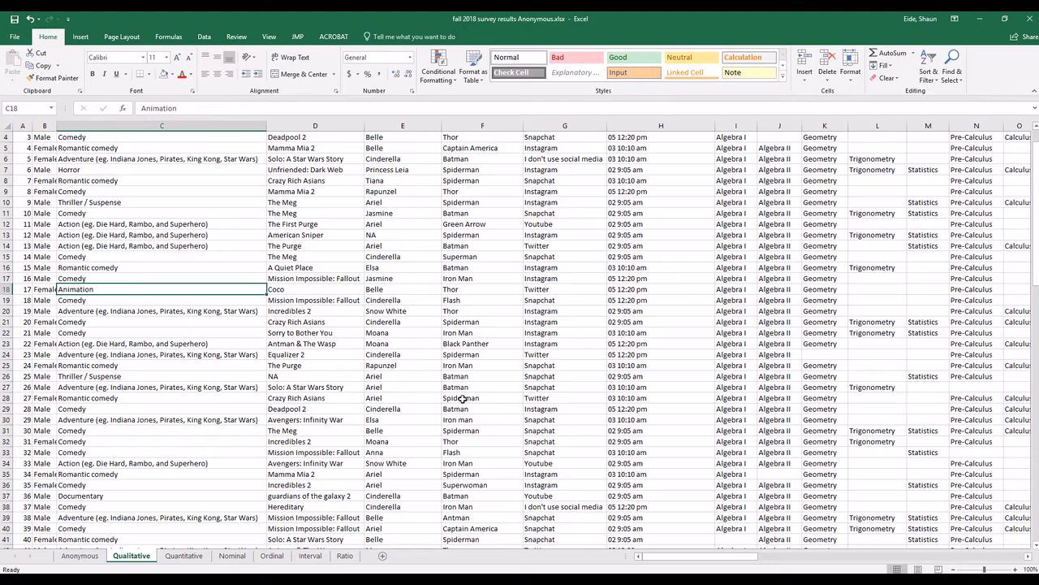
Step: Insert a PivotTable from Qualitative!$A$1:$S$108 at cell U7 on the existing sheet
{"action": "left_click", "coordinate": [315, 235]}
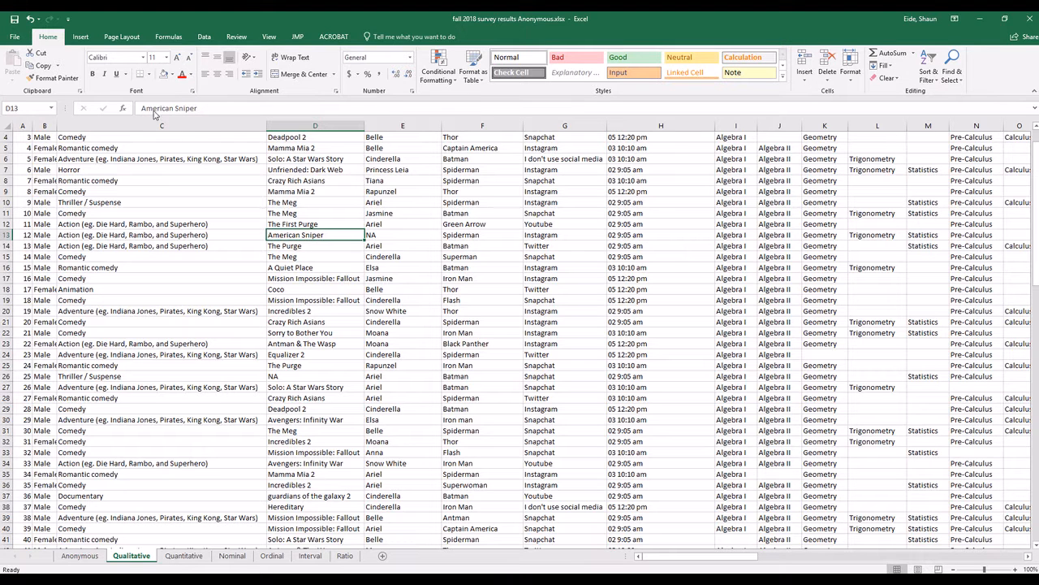
{"action": "mouse_move", "coordinate": [53, 78]}
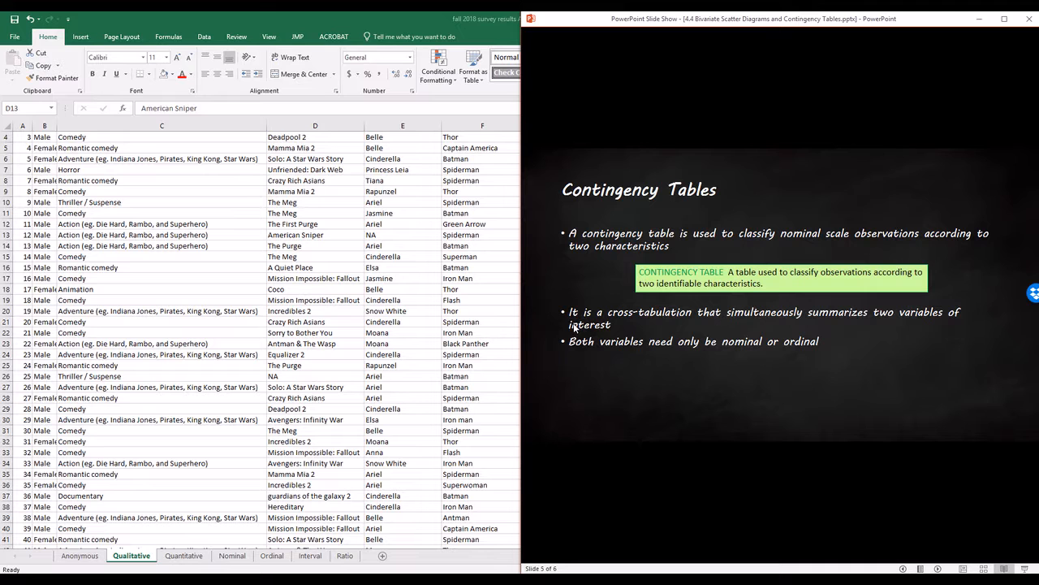
{"action": "mouse_move", "coordinate": [470, 303]}
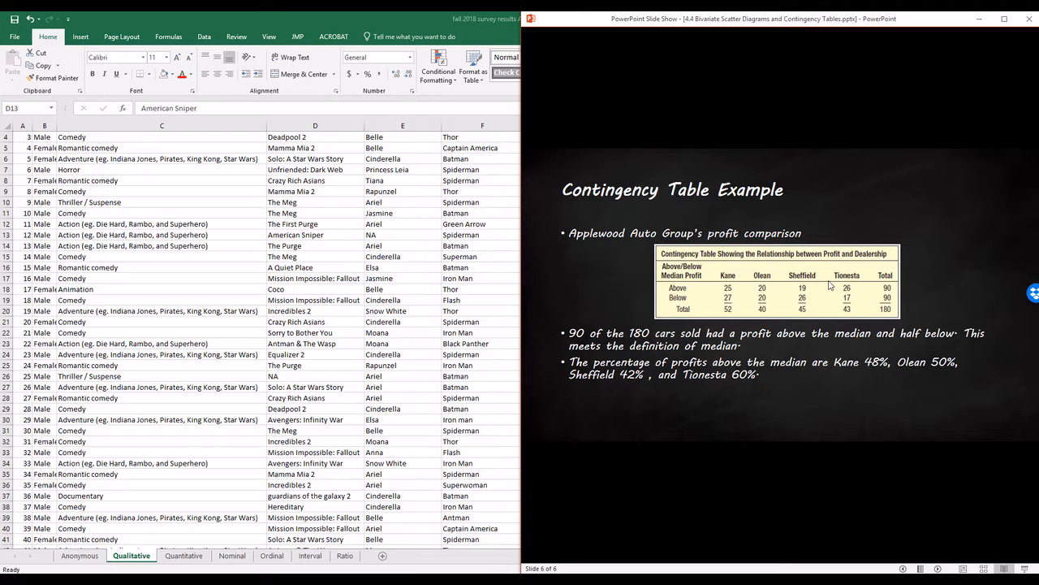
{"action": "mouse_move", "coordinate": [636, 254]}
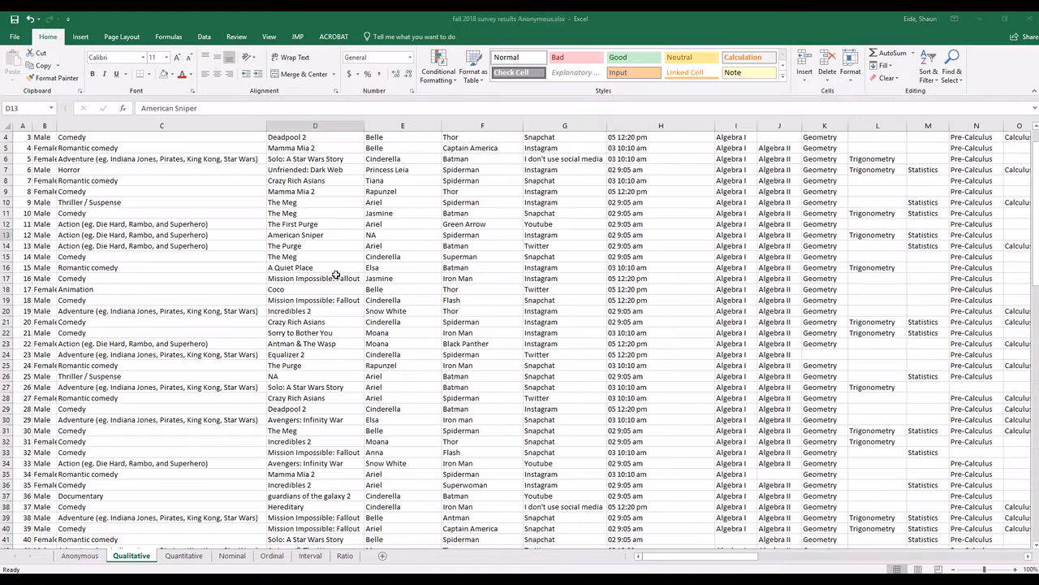
{"action": "left_click", "coordinate": [315, 235]}
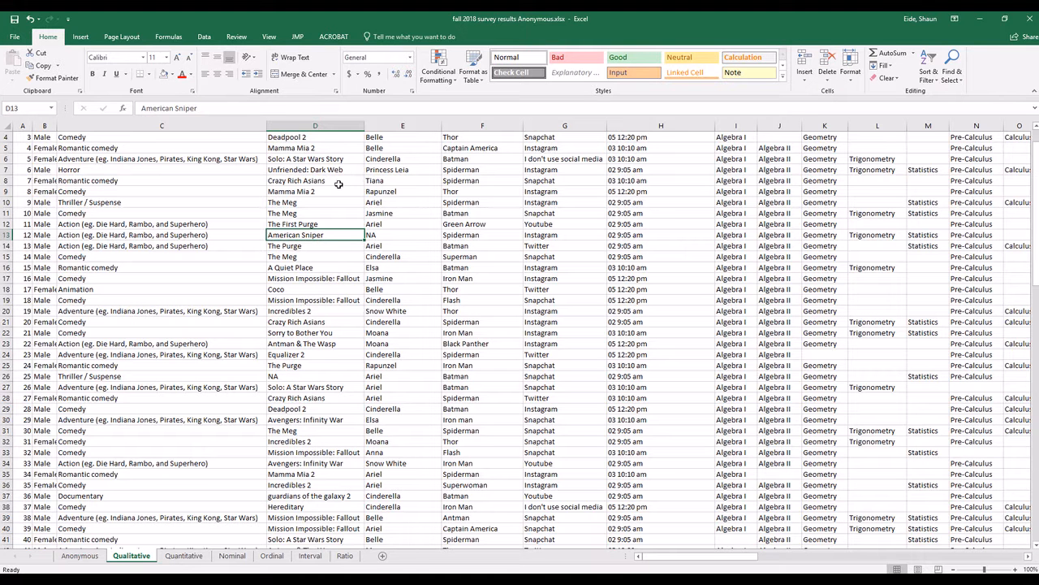
{"action": "left_click", "coordinate": [80, 37]}
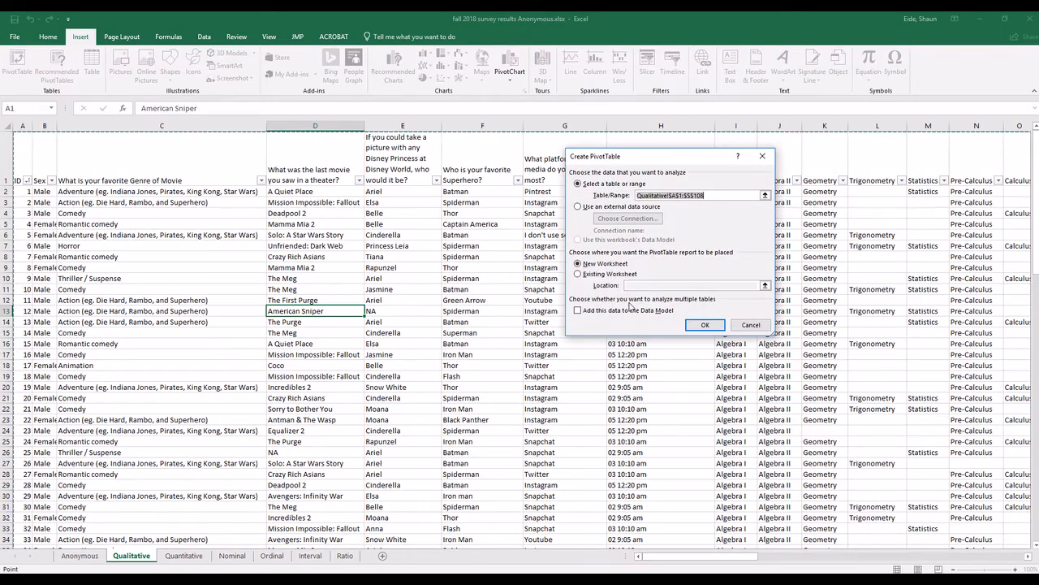
{"action": "scroll", "scroll_direction": "right", "scroll_amount": 3}
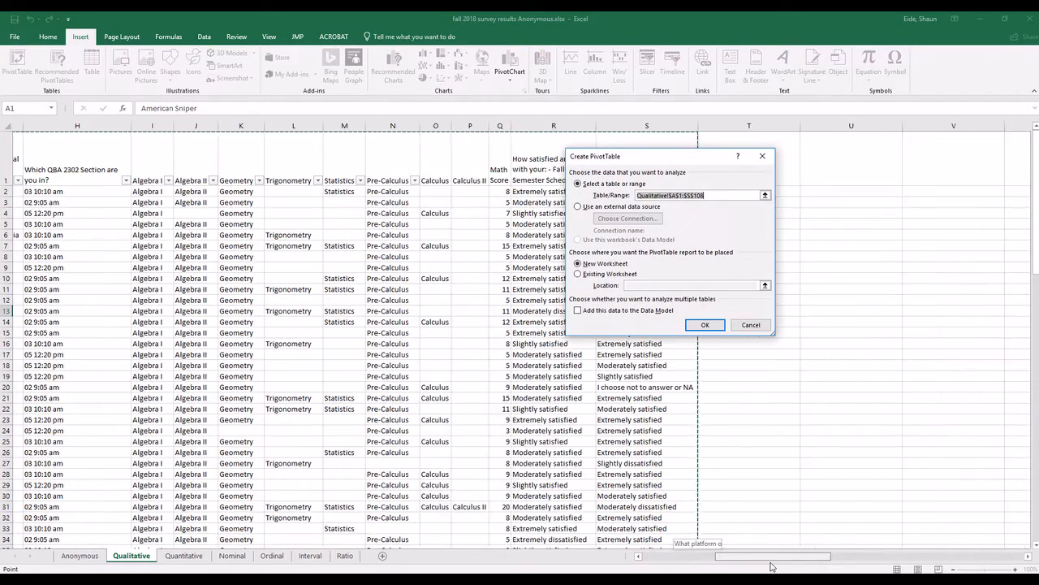
{"action": "left_click", "coordinate": [578, 273]}
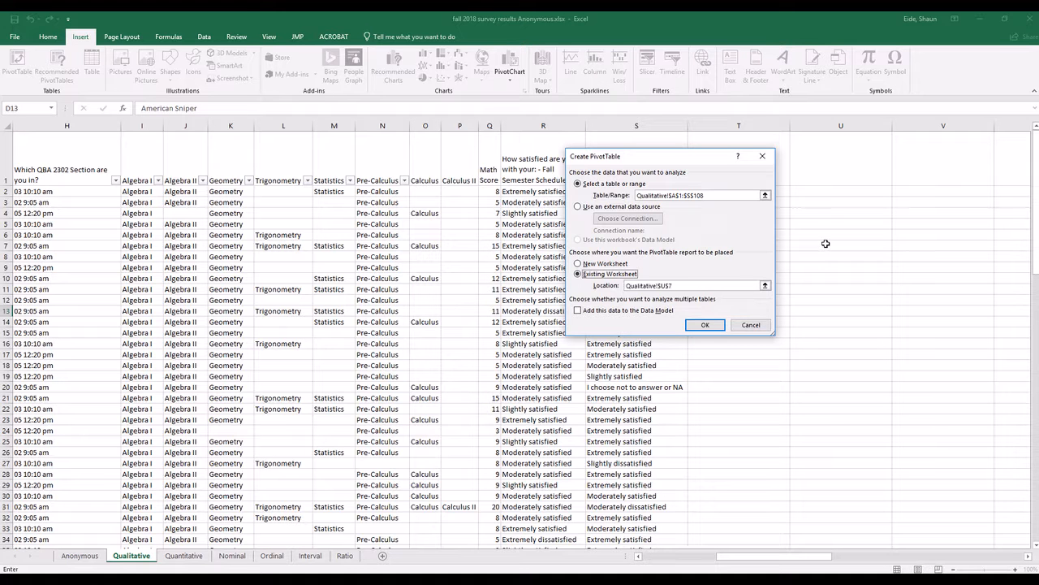
{"action": "left_click", "coordinate": [704, 325]}
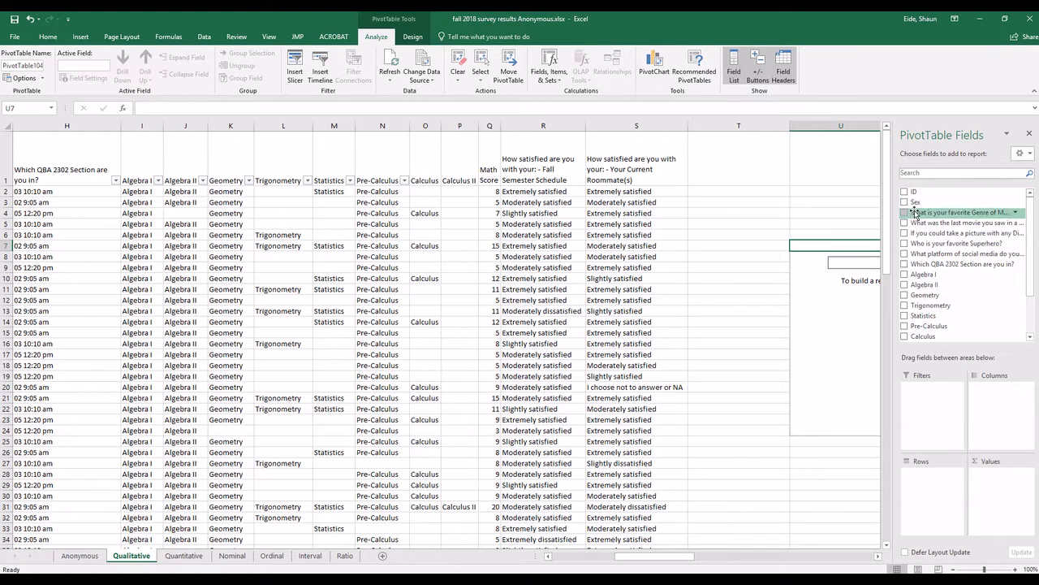
Step: Put Sex in Columns and roommate satisfaction as rows, counting 107 responses
{"action": "left_click", "coordinate": [905, 201]}
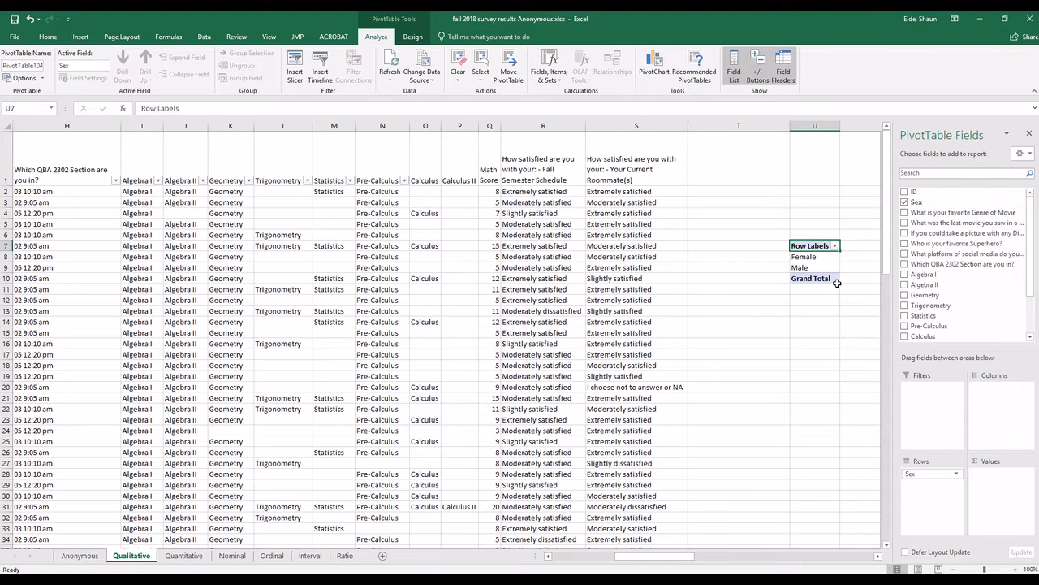
{"action": "mouse_move", "coordinate": [800, 267]}
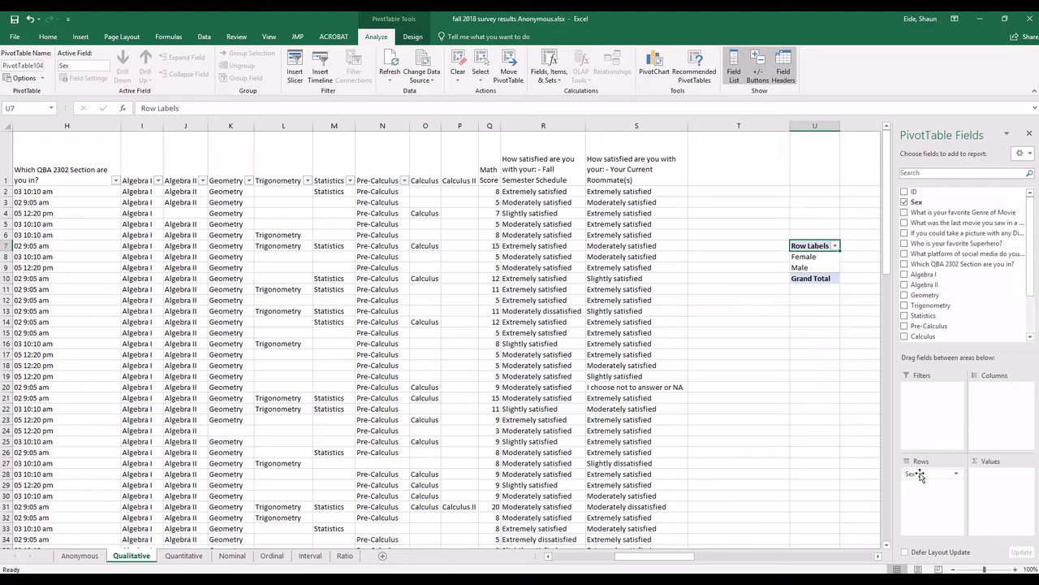
{"action": "left_click_drag", "start_coordinate": [918, 473], "coordinate": [999, 387]}
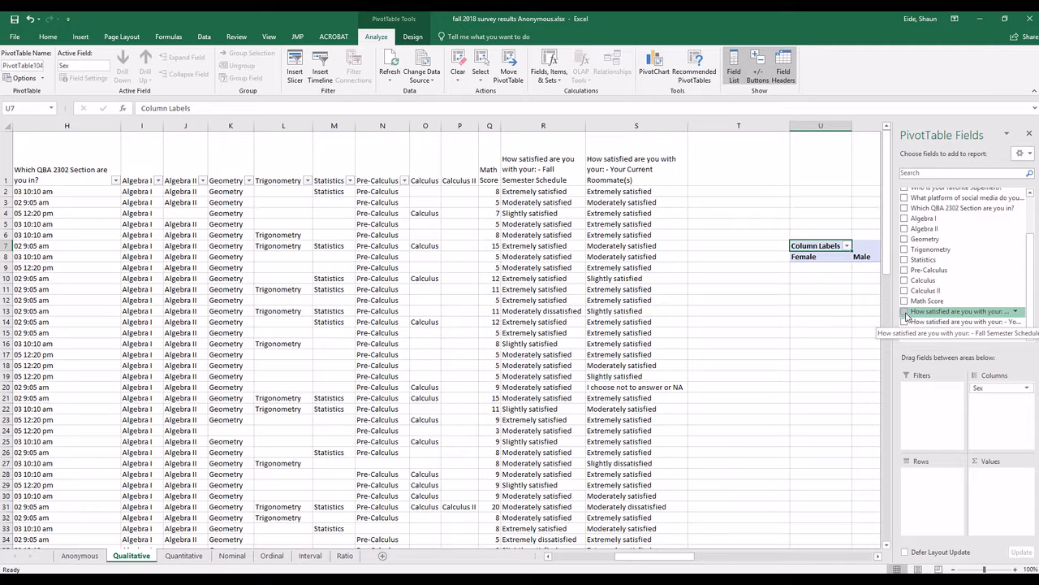
{"action": "left_click", "coordinate": [905, 322]}
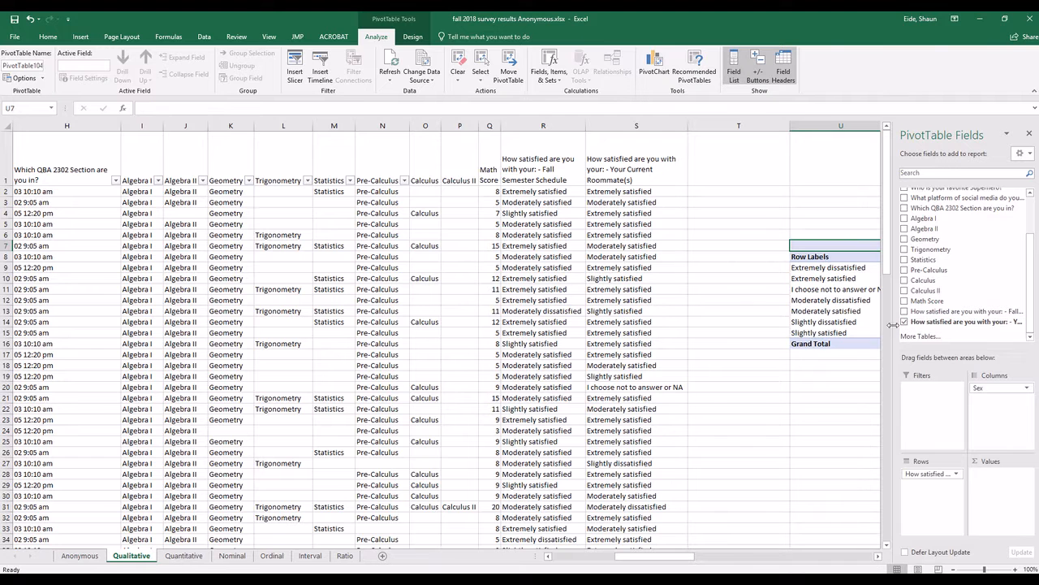
{"action": "scroll", "scroll_direction": "right", "scroll_amount": 3}
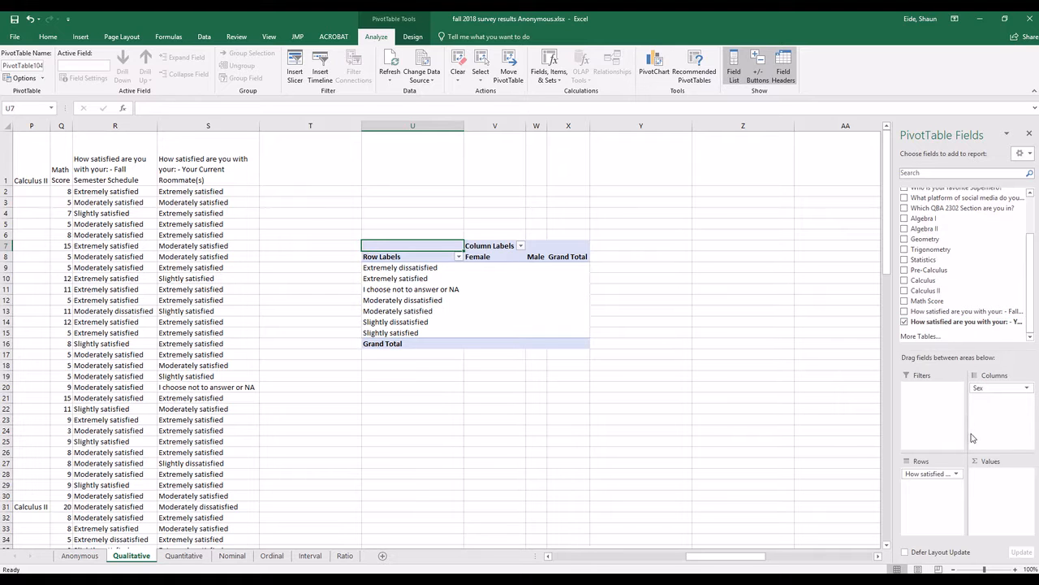
{"action": "mouse_move", "coordinate": [931, 458]}
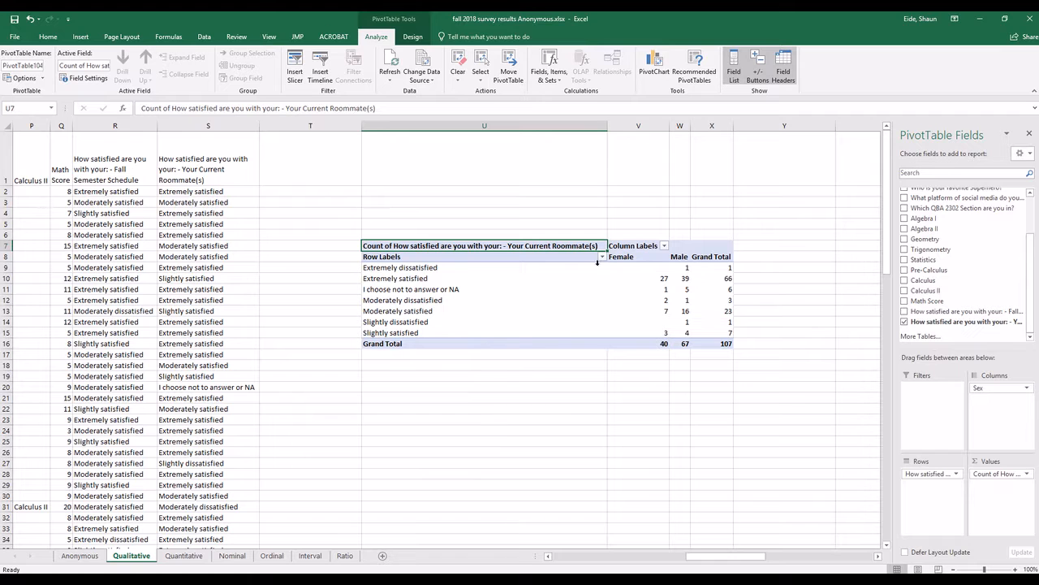
{"action": "left_click", "coordinate": [602, 257]}
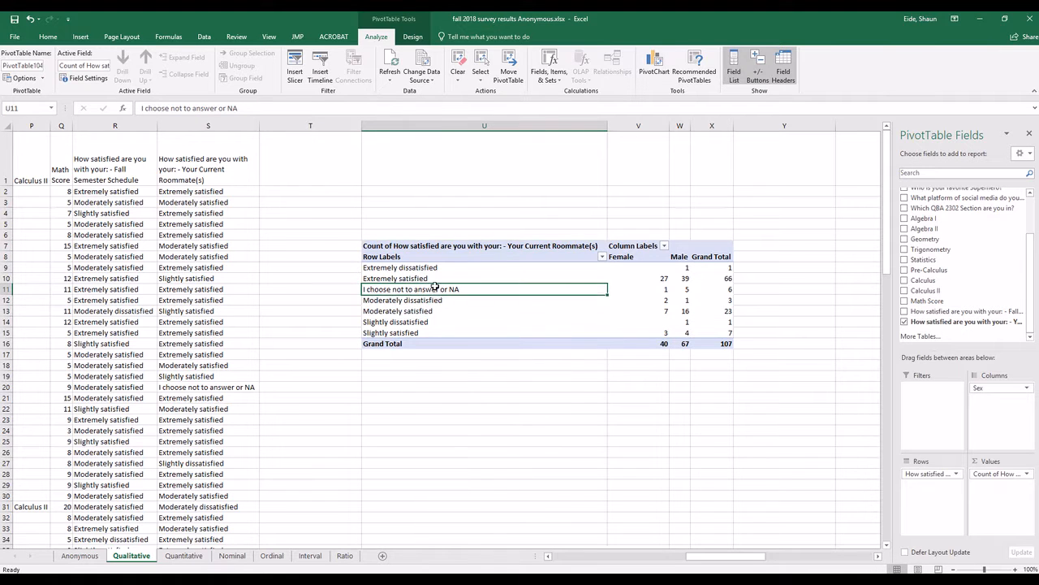
{"action": "mouse_move", "coordinate": [450, 289]}
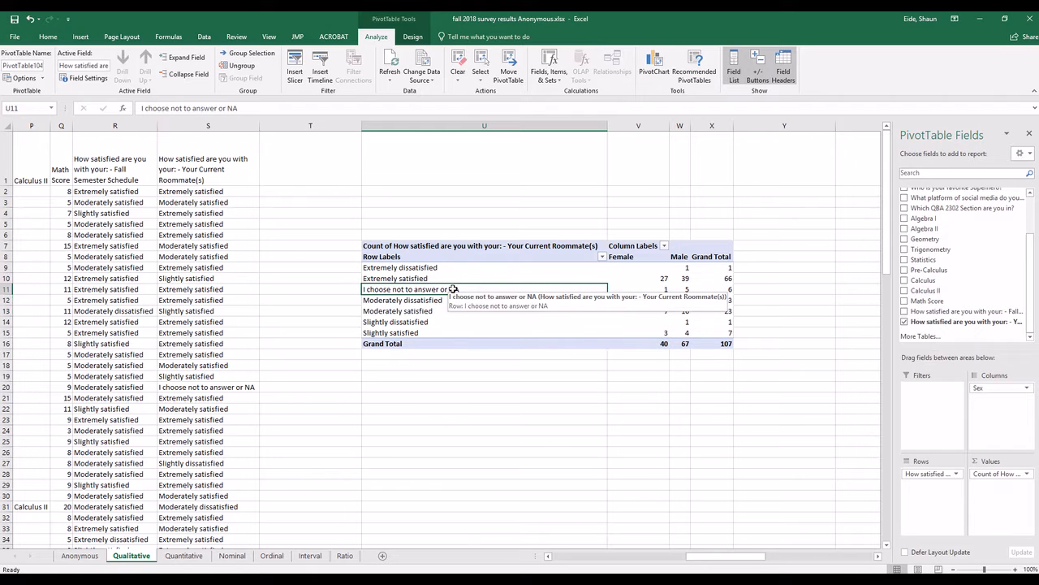
{"action": "mouse_move", "coordinate": [611, 409]}
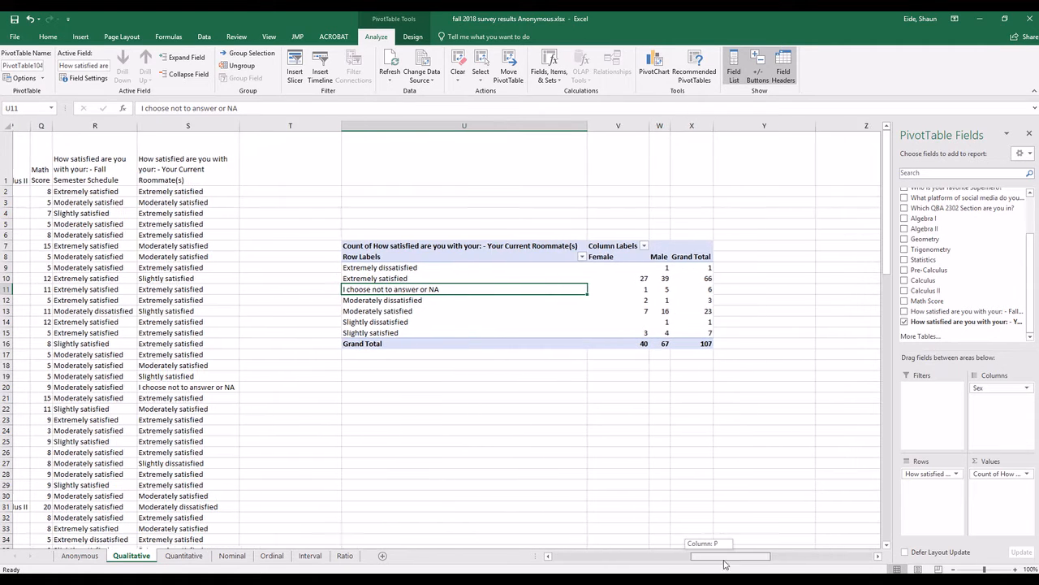
{"action": "scroll", "scroll_direction": "right", "scroll_amount": 3}
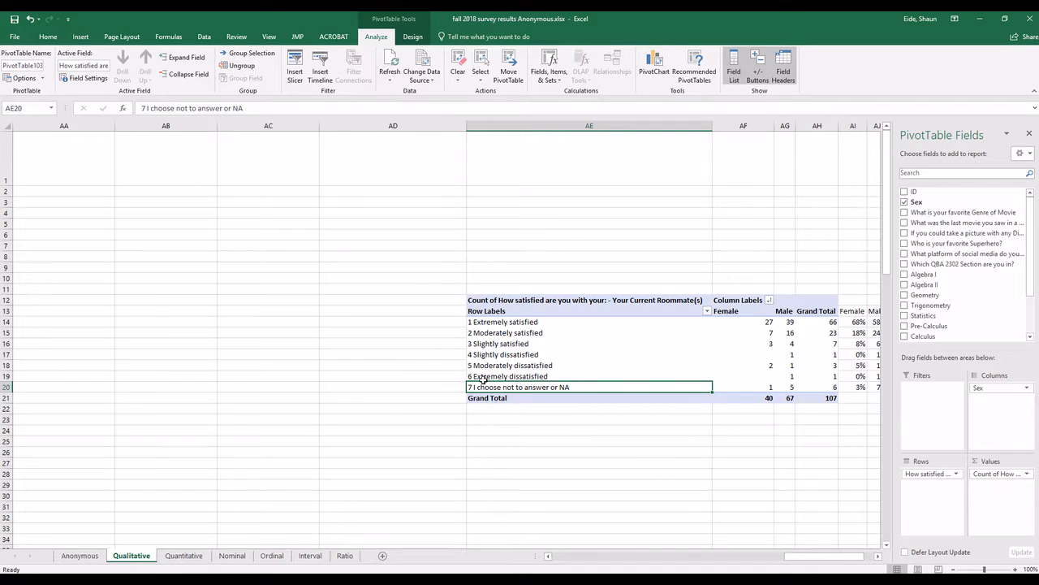
{"action": "left_click", "coordinate": [731, 321]}
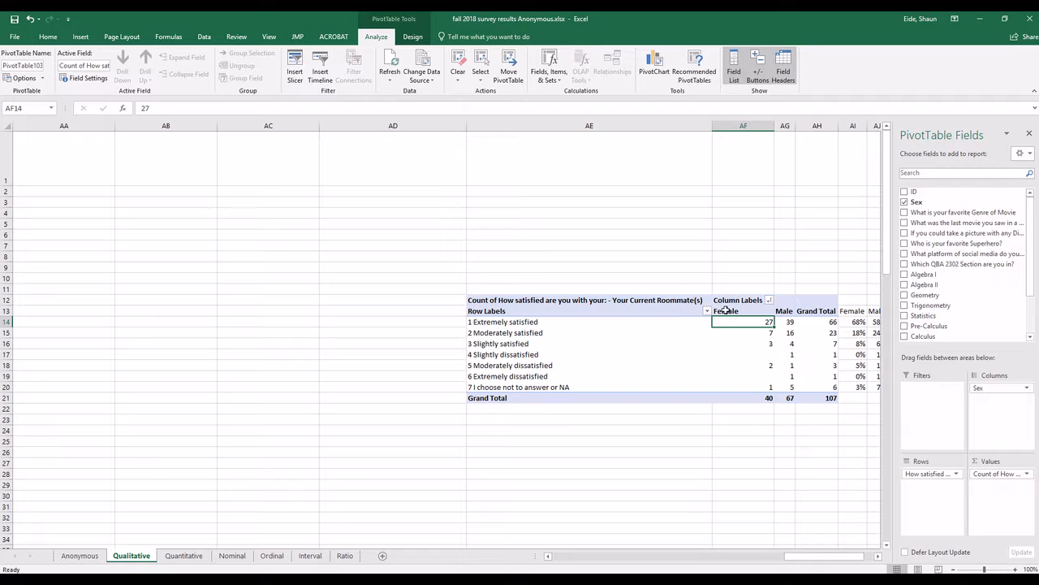
{"action": "left_click", "coordinate": [785, 310]}
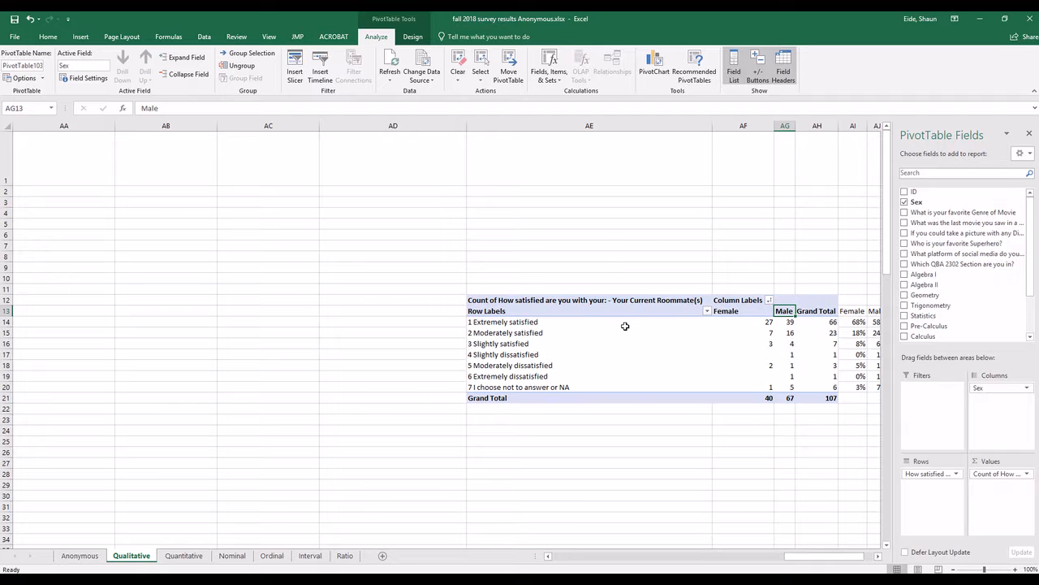
{"action": "mouse_move", "coordinate": [568, 325]}
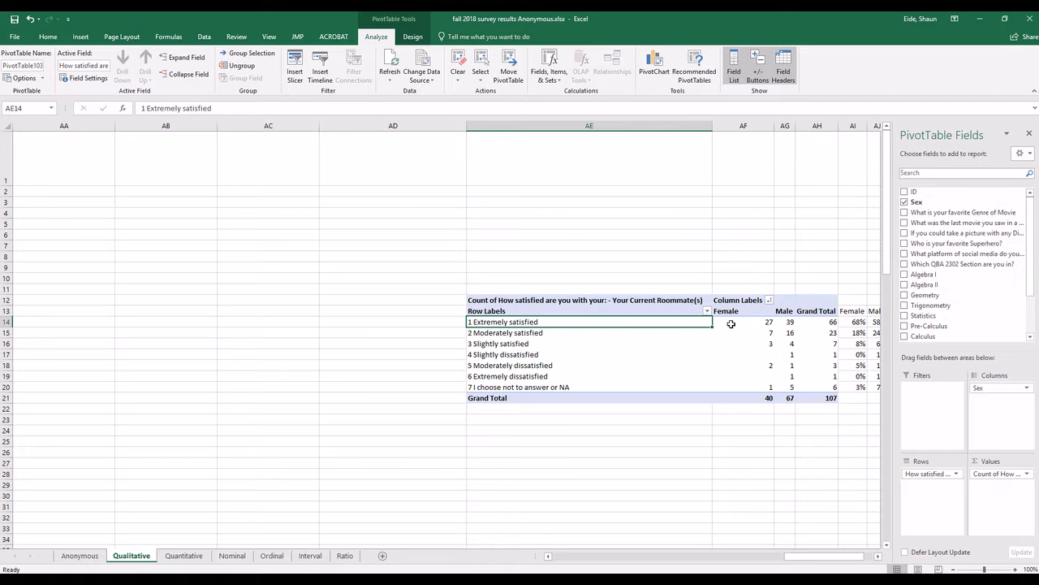
{"action": "mouse_move", "coordinate": [842, 571]}
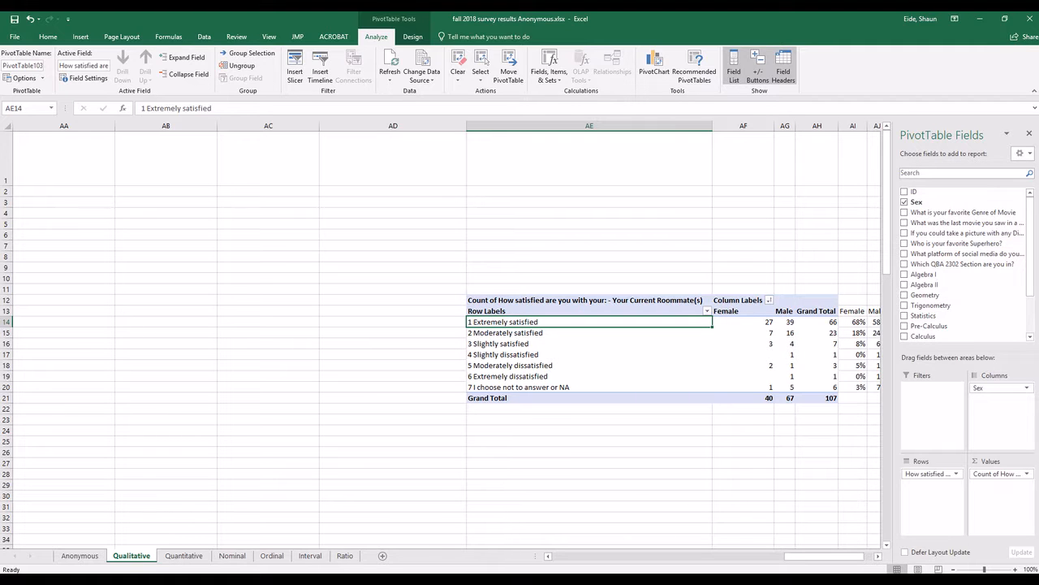
{"action": "mouse_move", "coordinate": [756, 313]}
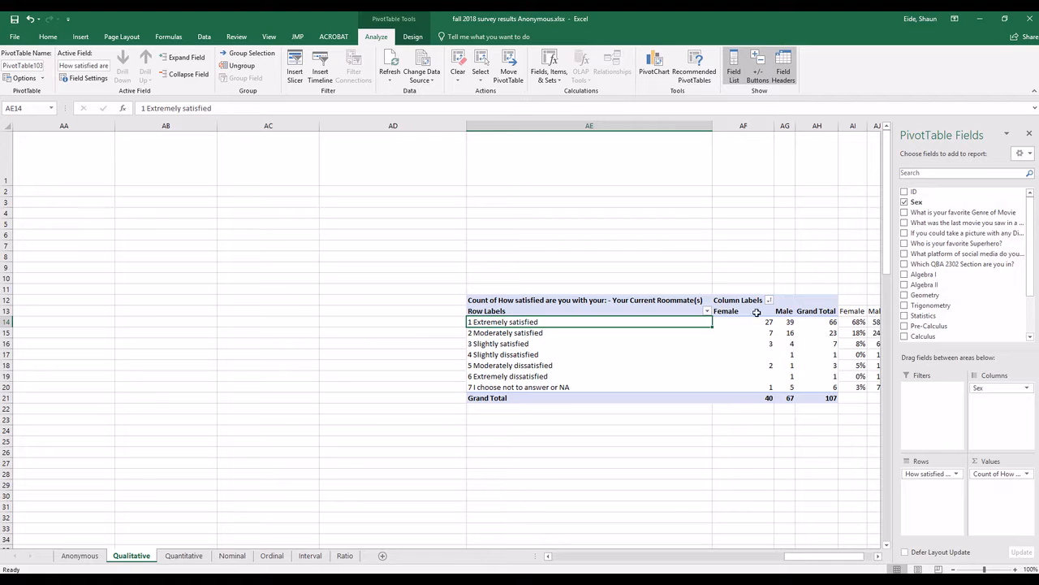
{"action": "mouse_move", "coordinate": [745, 325]}
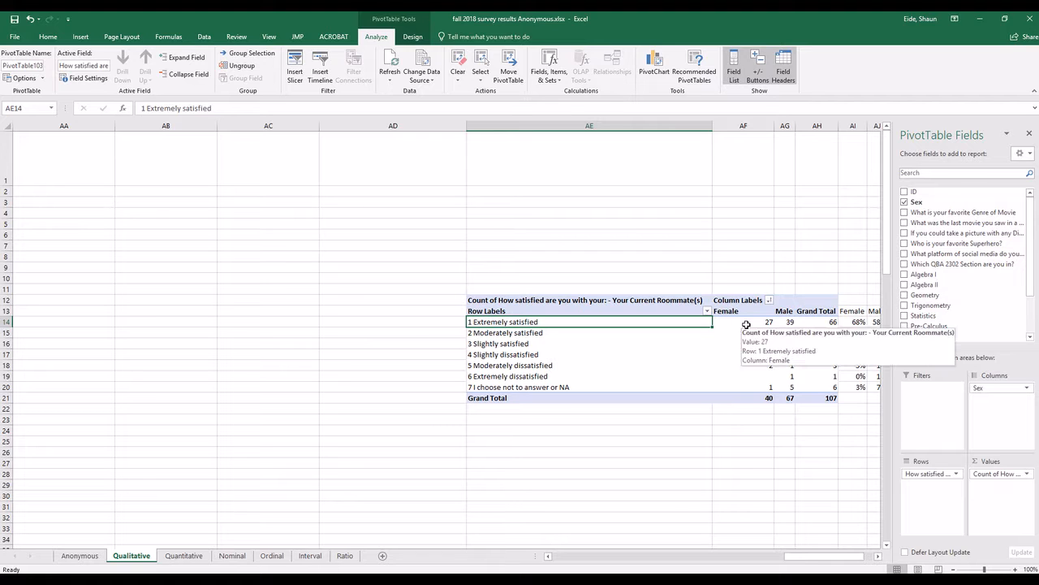
{"action": "left_click", "coordinate": [744, 322]}
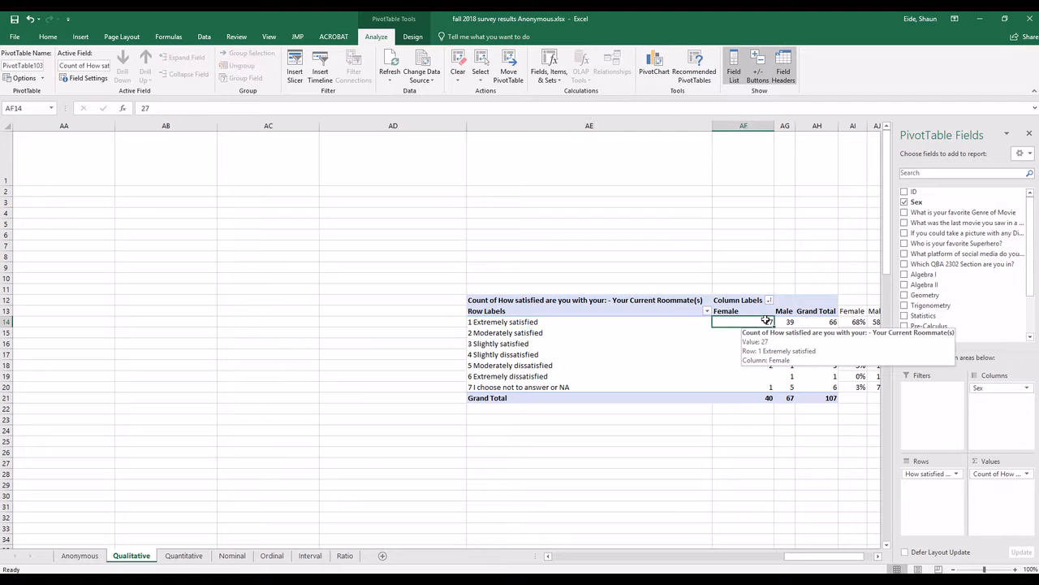
{"action": "left_click", "coordinate": [790, 322]}
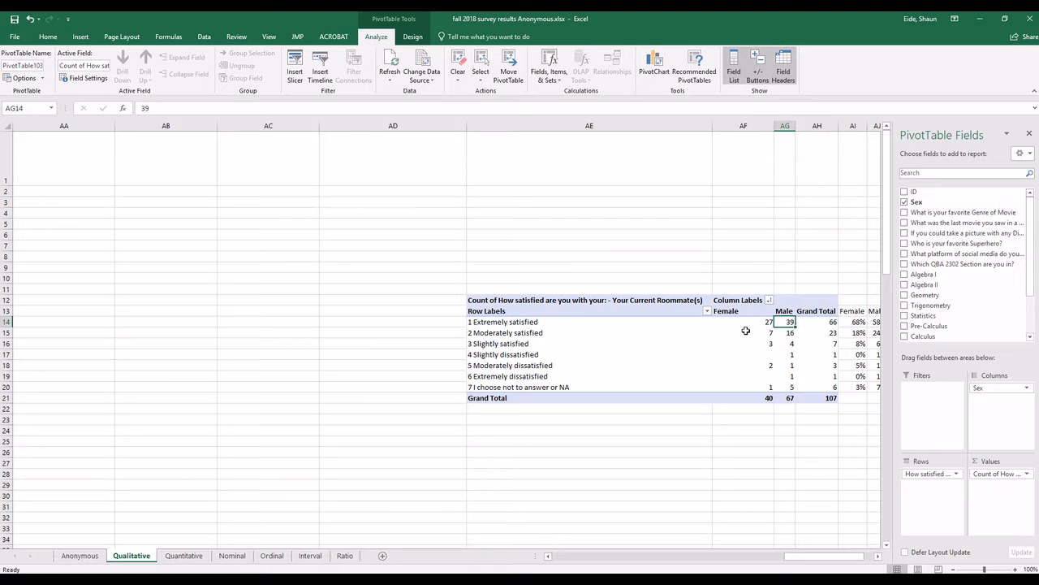
{"action": "left_click", "coordinate": [743, 321]}
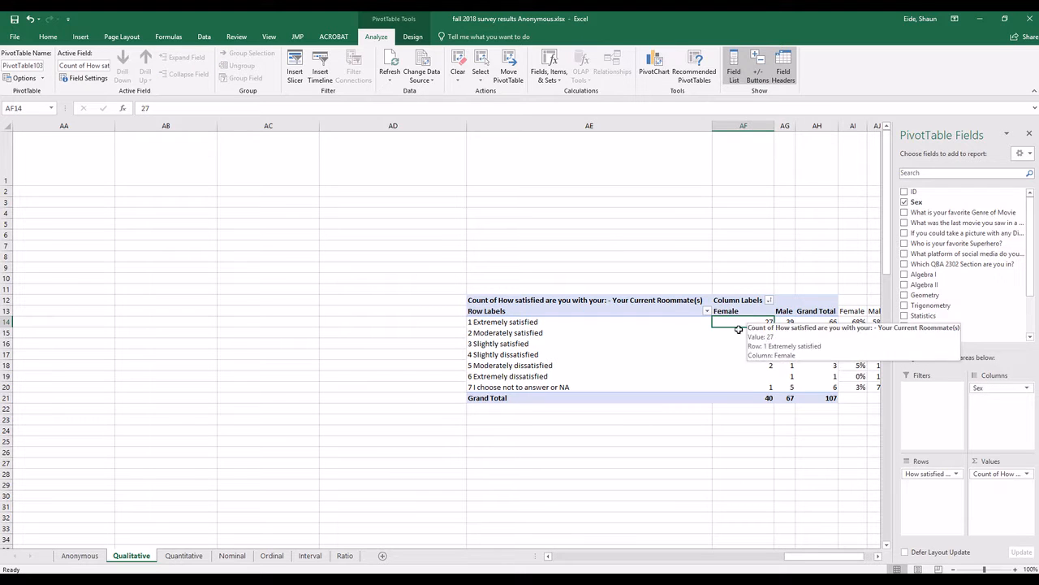
{"action": "mouse_move", "coordinate": [735, 328]}
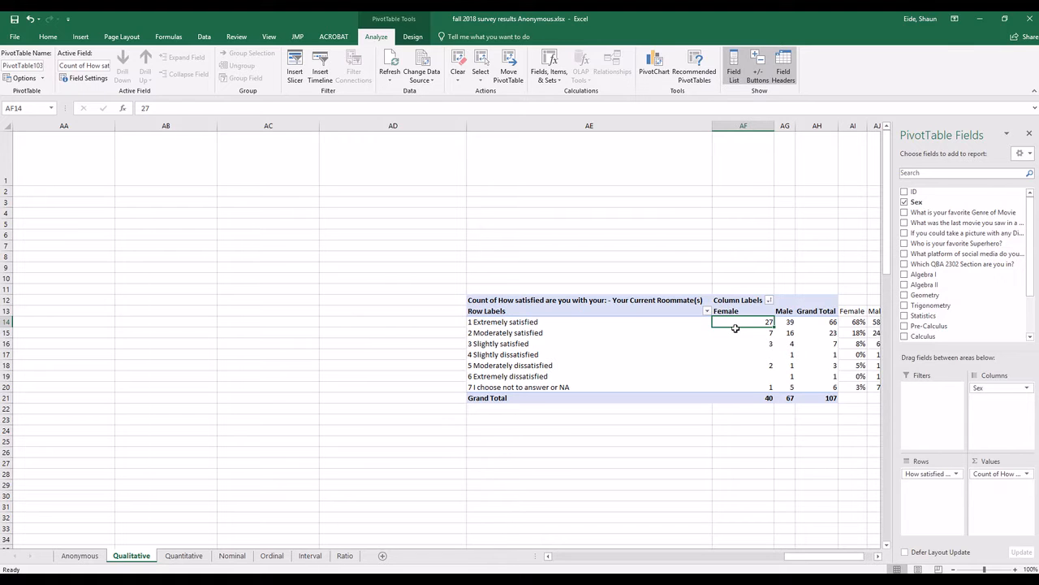
{"action": "mouse_move", "coordinate": [735, 323]}
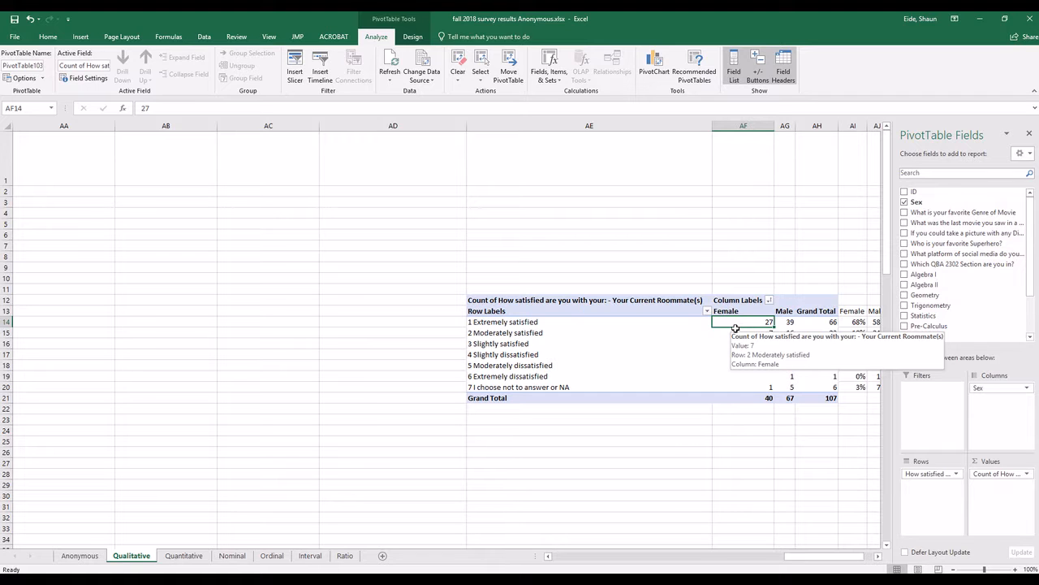
{"action": "left_click", "coordinate": [789, 322]}
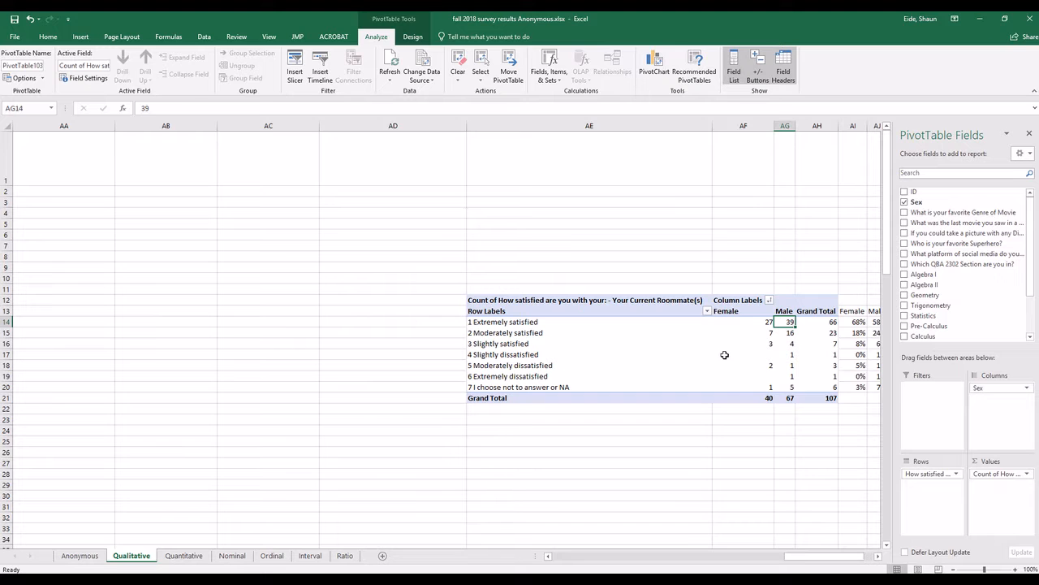
{"action": "mouse_move", "coordinate": [723, 354]}
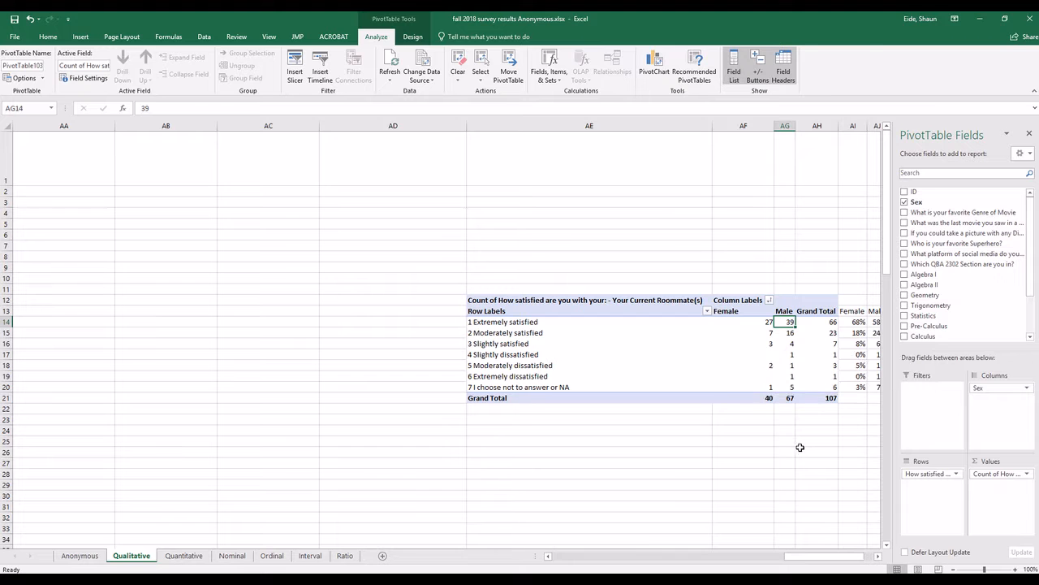
{"action": "left_click", "coordinate": [791, 398]}
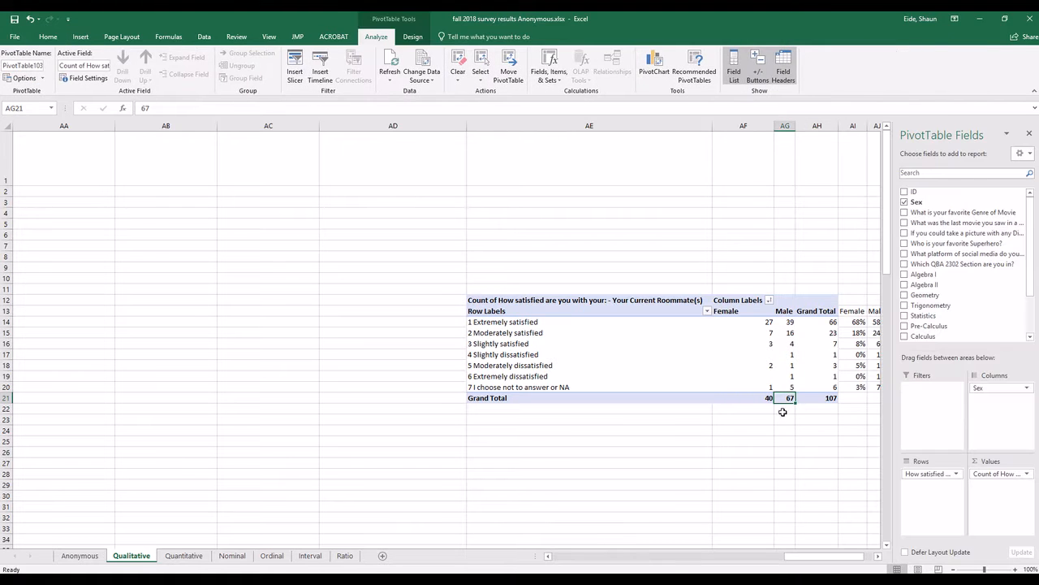
{"action": "left_click", "coordinate": [784, 419]}
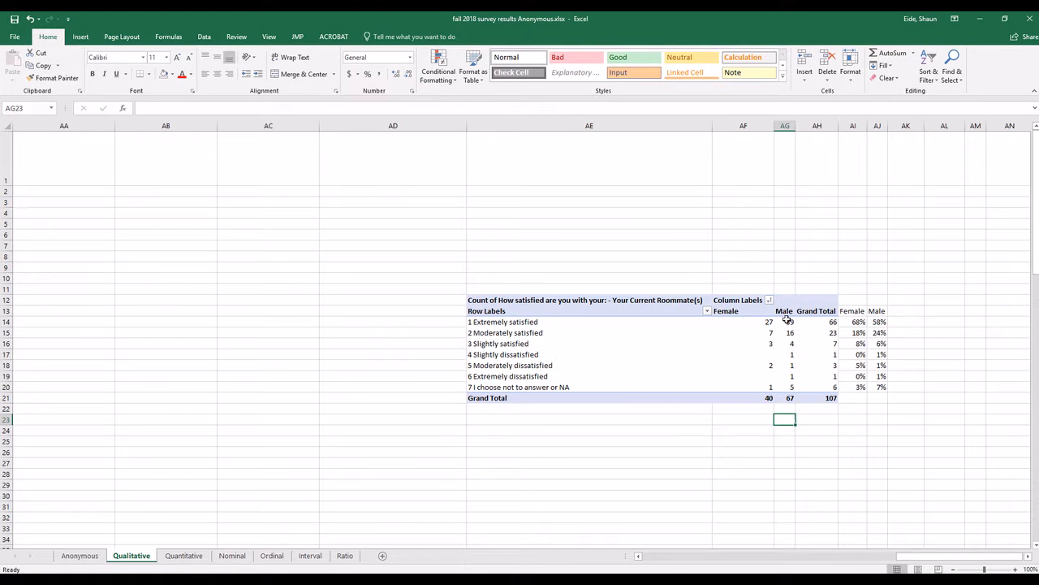
{"action": "mouse_move", "coordinate": [790, 398]}
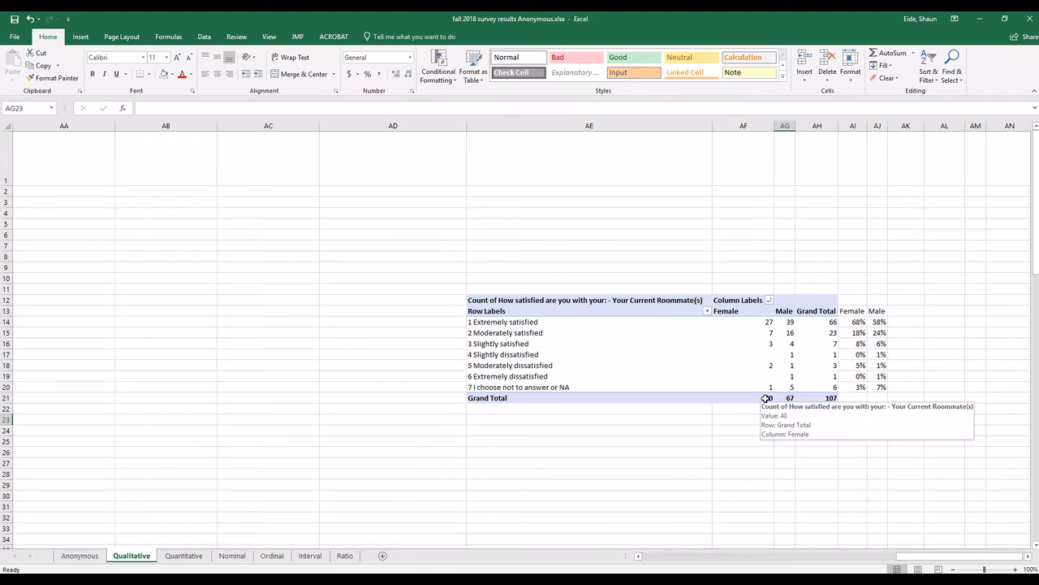
Step: Inspect the cell below the male grand total and the female percentage formulas
{"action": "left_click", "coordinate": [785, 419]}
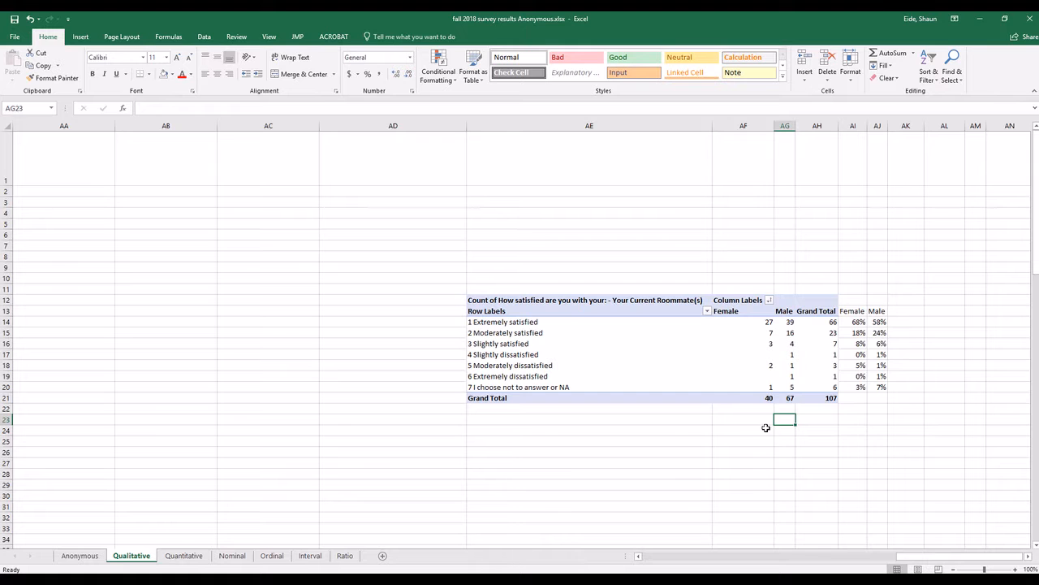
{"action": "left_click", "coordinate": [786, 407]}
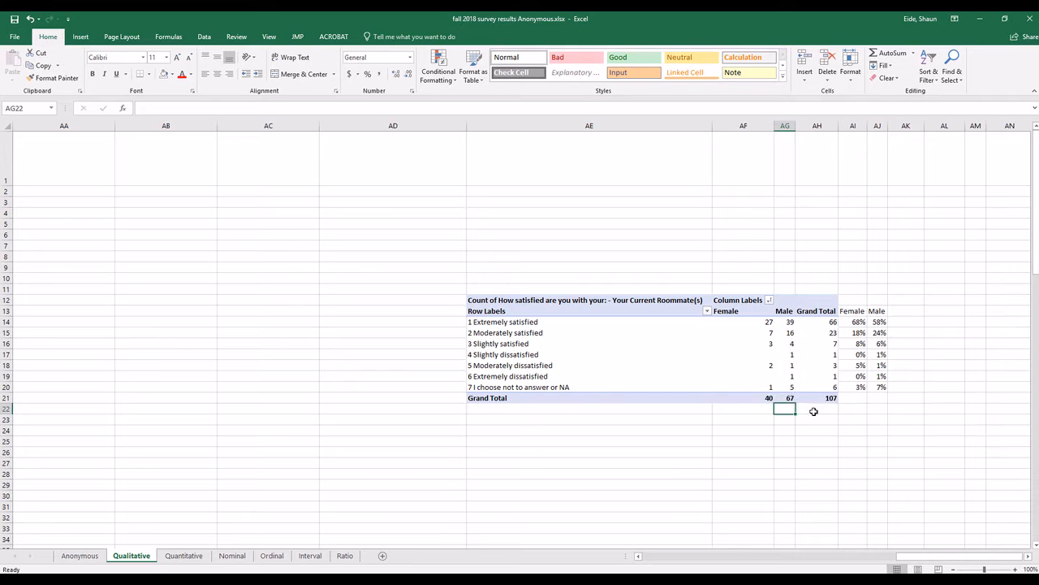
{"action": "mouse_move", "coordinate": [797, 324]}
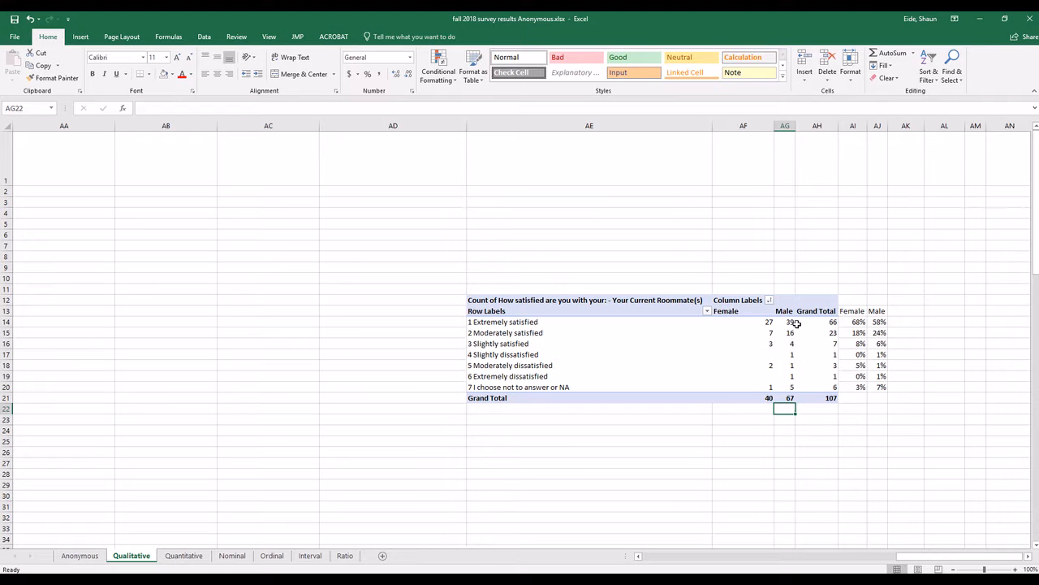
{"action": "mouse_move", "coordinate": [790, 398]}
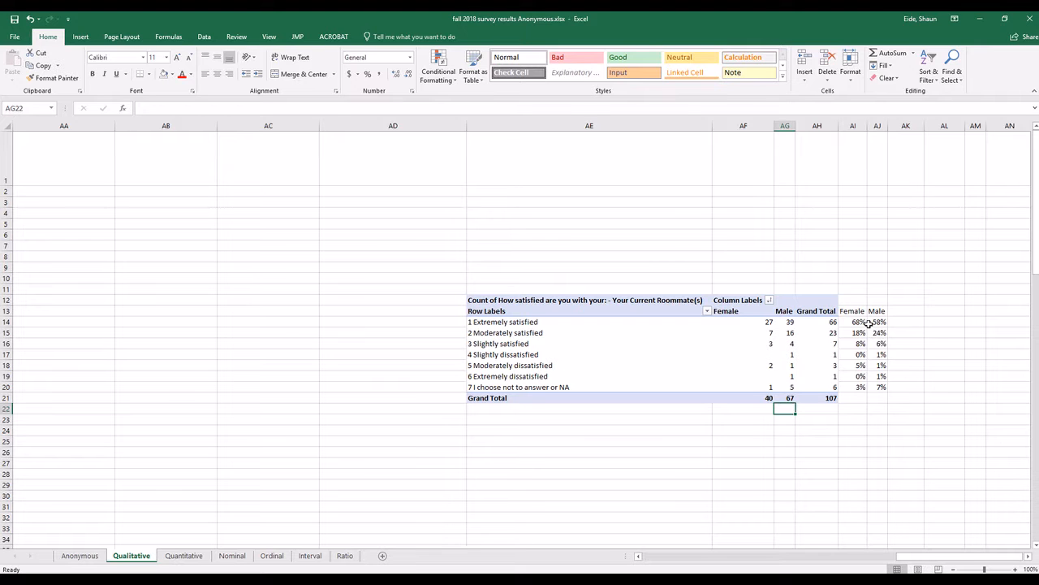
{"action": "left_click", "coordinate": [878, 322]}
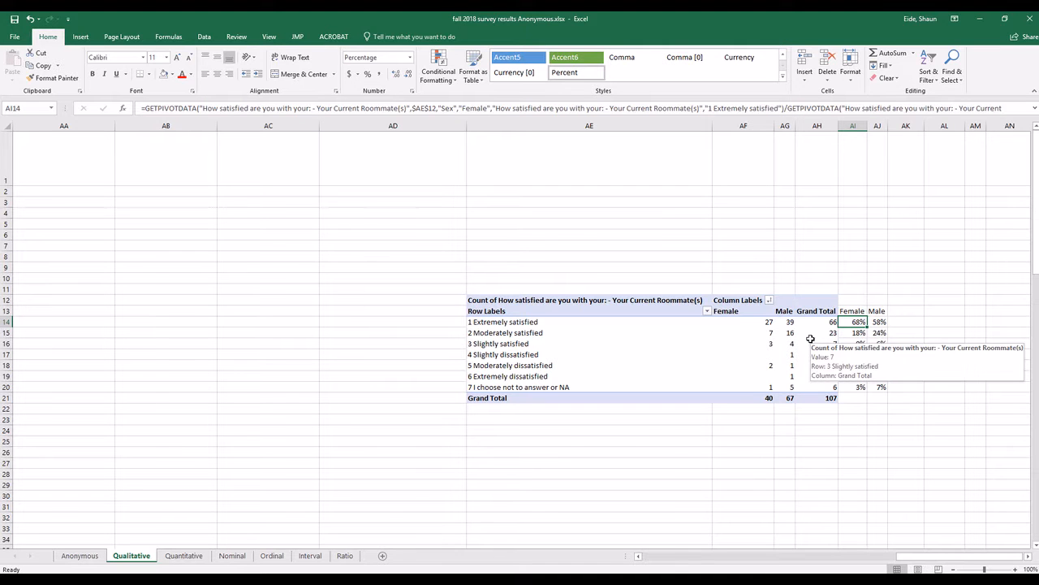
{"action": "mouse_move", "coordinate": [792, 332]}
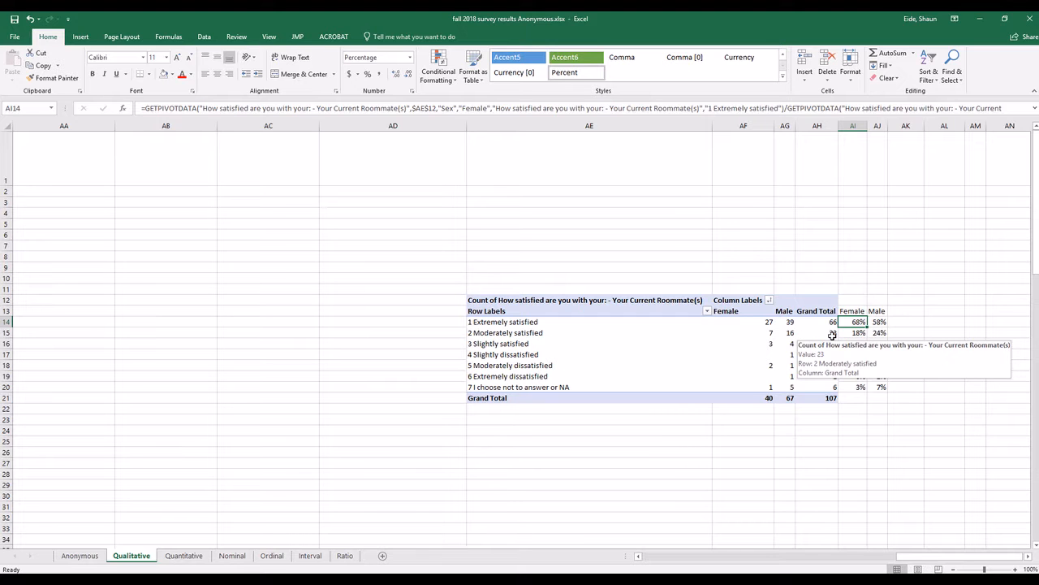
{"action": "mouse_move", "coordinate": [794, 354]}
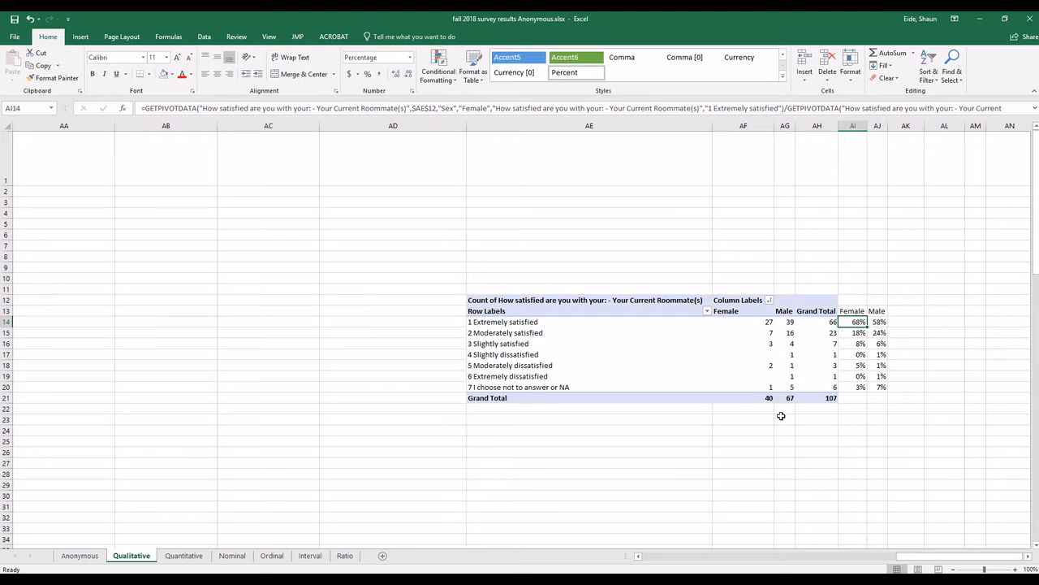
{"action": "mouse_move", "coordinate": [731, 399]}
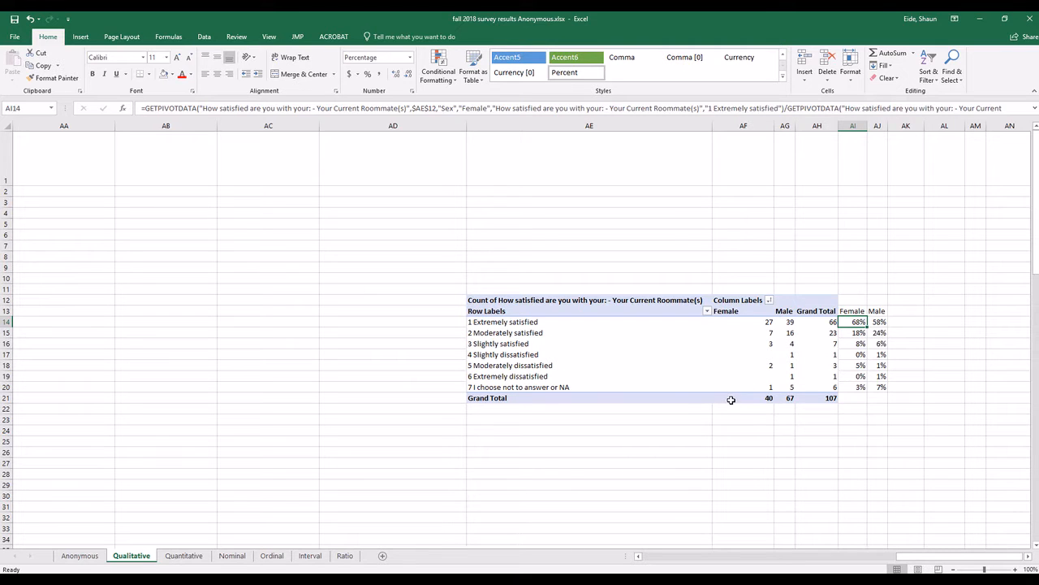
{"action": "left_click", "coordinate": [852, 332]}
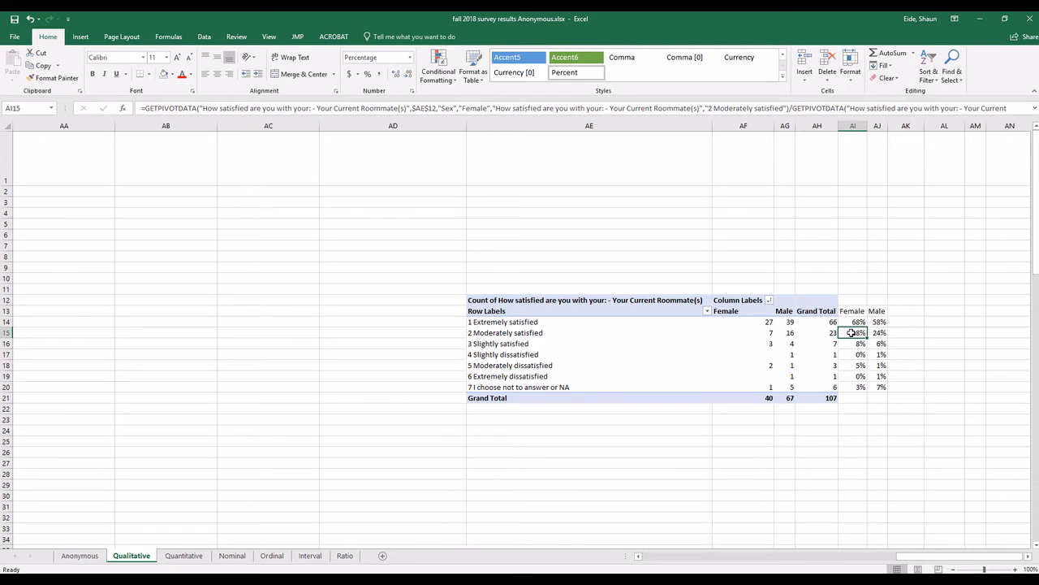
Step: Rewrite the Extremely satisfied female percentage as count 27 over female total 40
{"action": "left_click", "coordinate": [852, 322]}
{"action": "type", "text": "="}
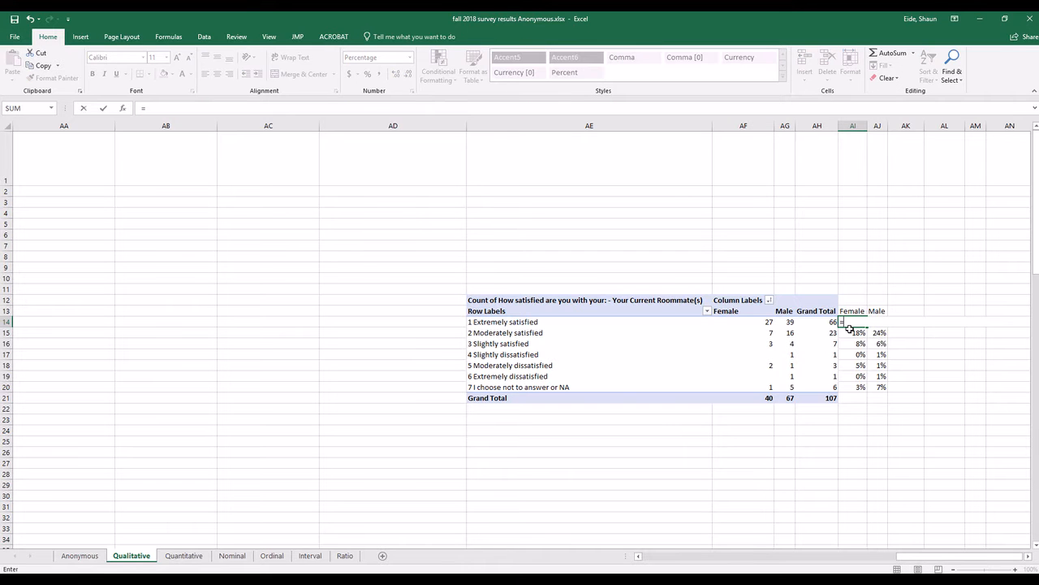
{"action": "left_click", "coordinate": [768, 322]}
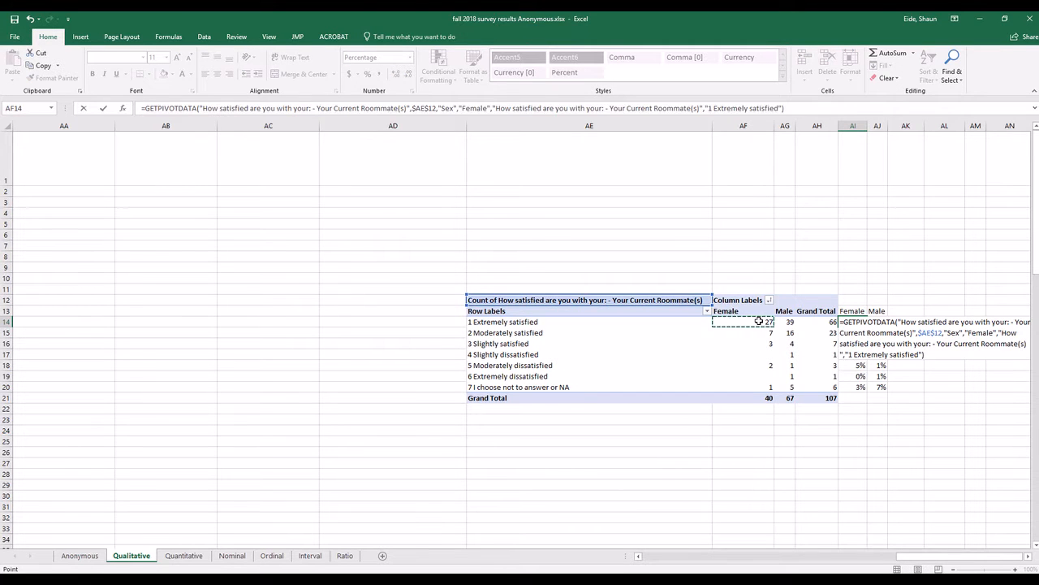
{"action": "left_click", "coordinate": [763, 397]}
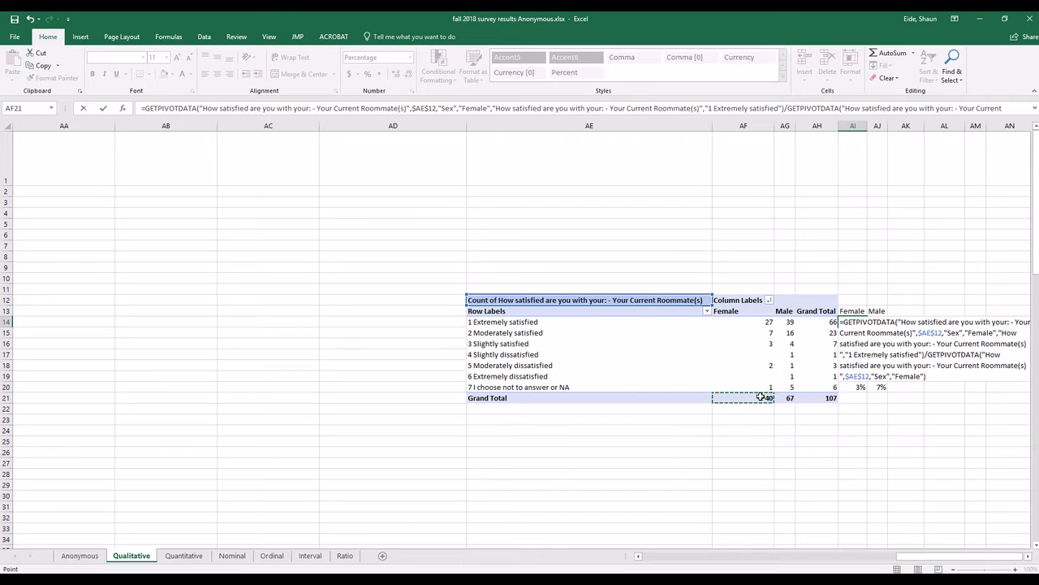
{"action": "left_click", "coordinate": [852, 321]}
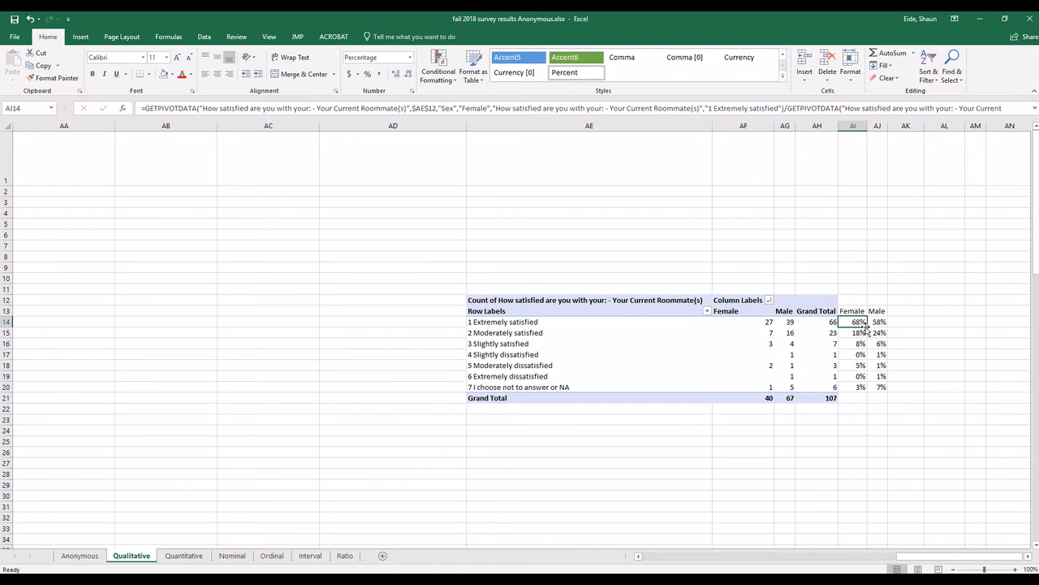
{"action": "mouse_move", "coordinate": [843, 336]}
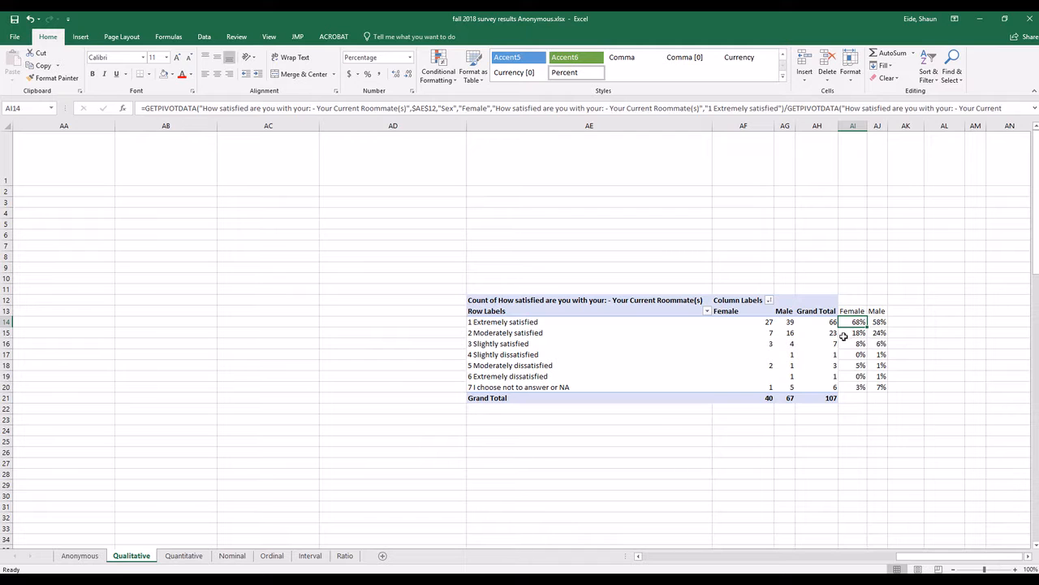
{"action": "left_click", "coordinate": [852, 332]}
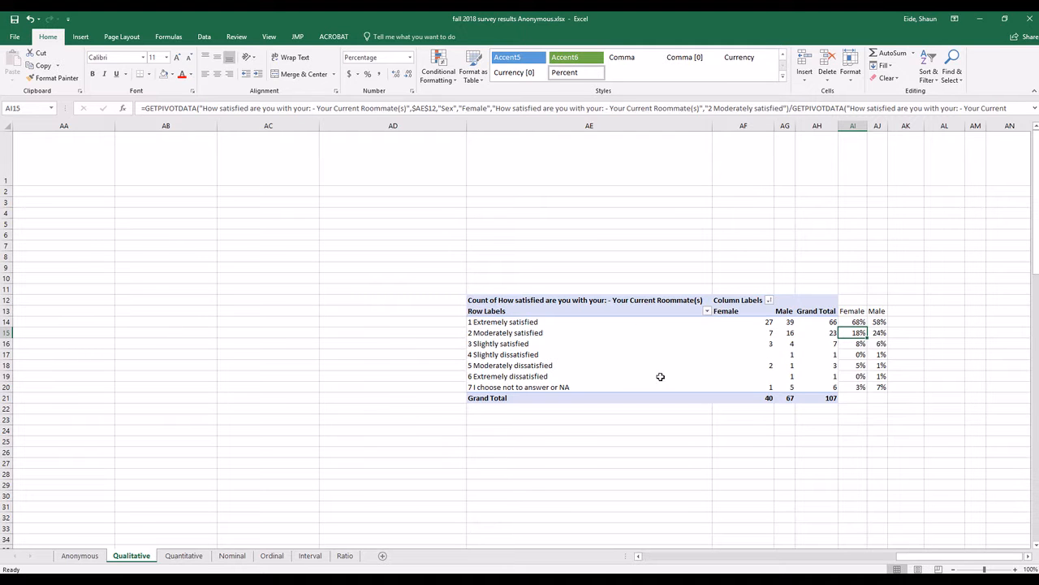
{"action": "mouse_move", "coordinate": [944, 557]}
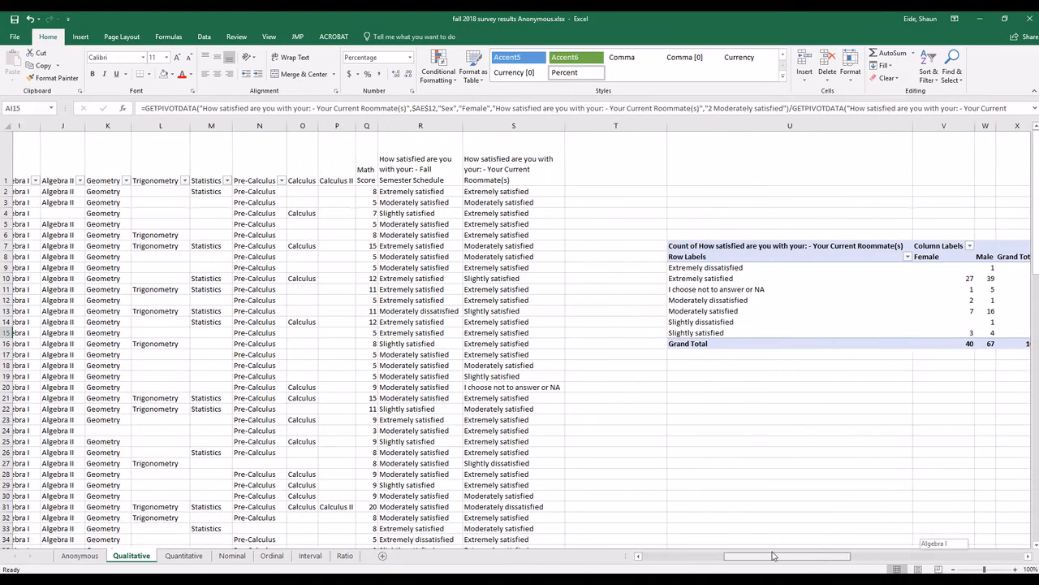
Step: Replace the satisfaction rows with favorite movie genre and count responses by Sex
{"action": "left_click", "coordinate": [714, 278]}
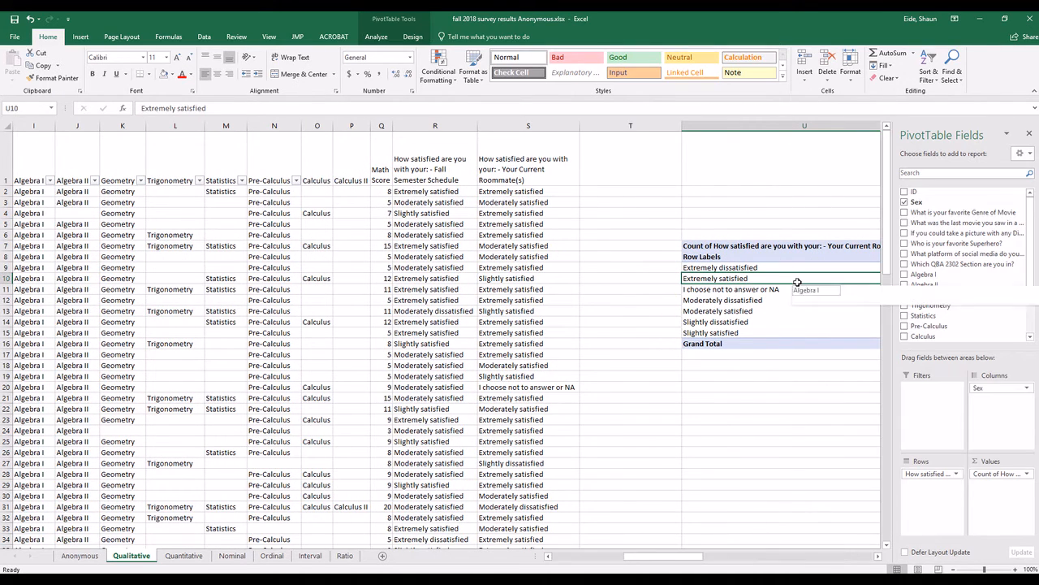
{"action": "left_click", "coordinate": [957, 474]}
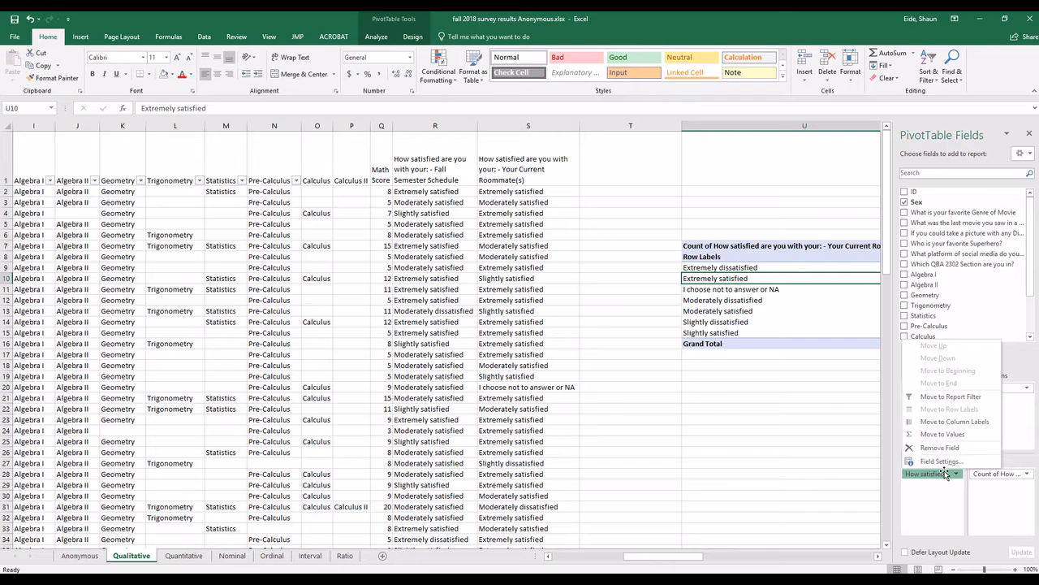
{"action": "mouse_move", "coordinate": [939, 448]}
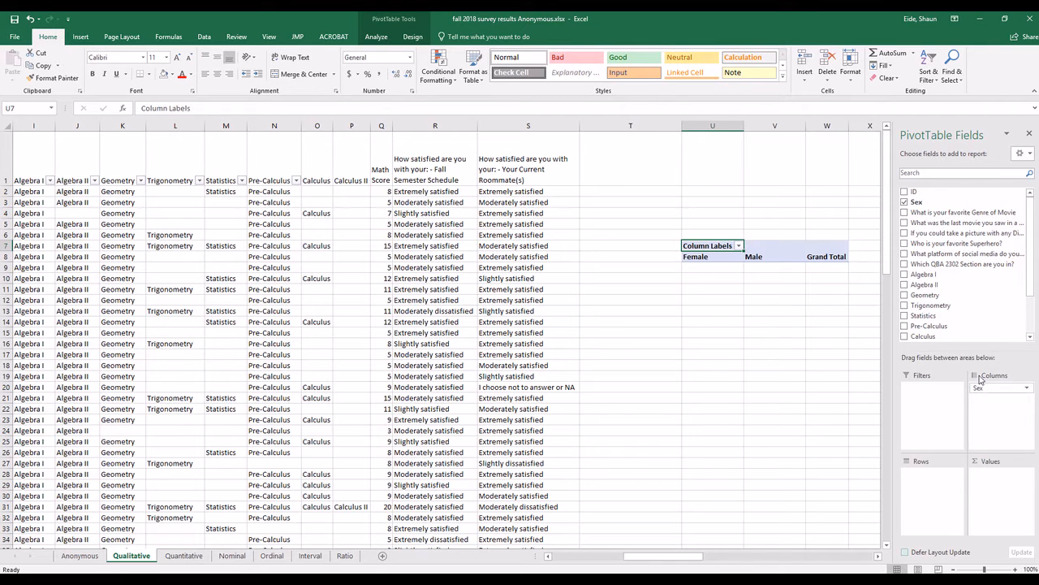
{"action": "mouse_move", "coordinate": [925, 404]}
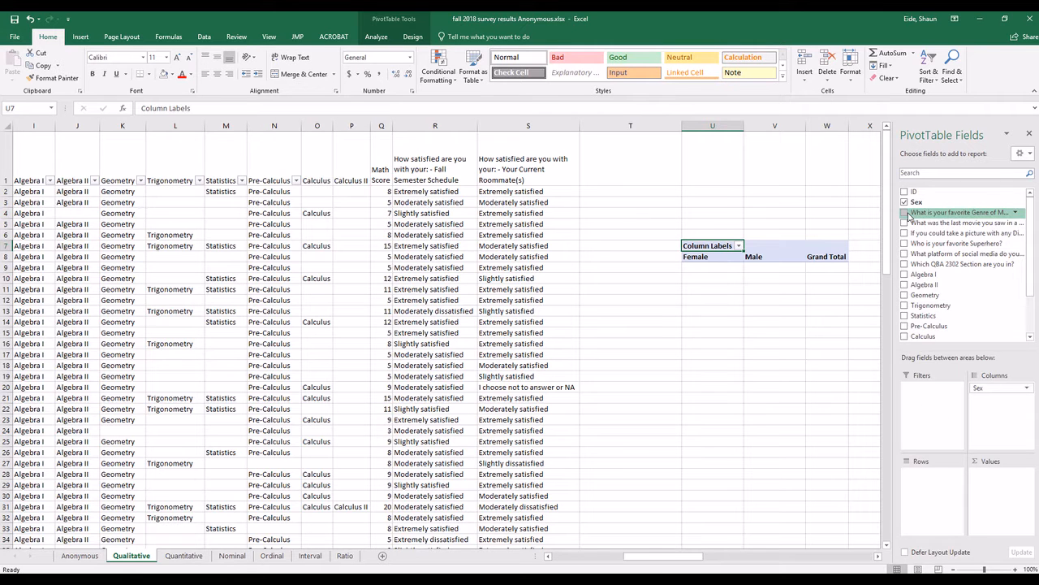
{"action": "left_click", "coordinate": [904, 212]}
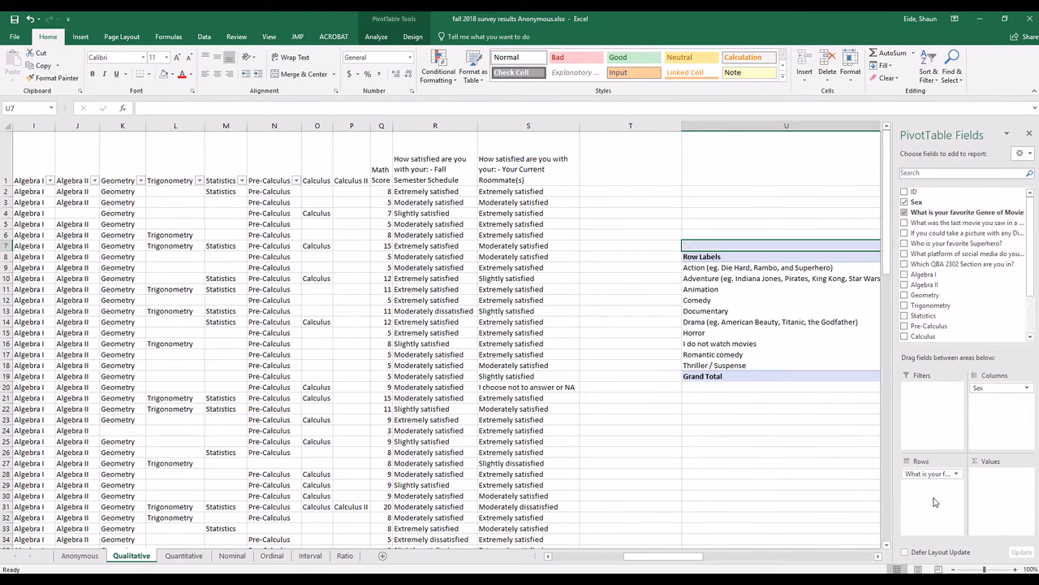
{"action": "mouse_move", "coordinate": [986, 407]}
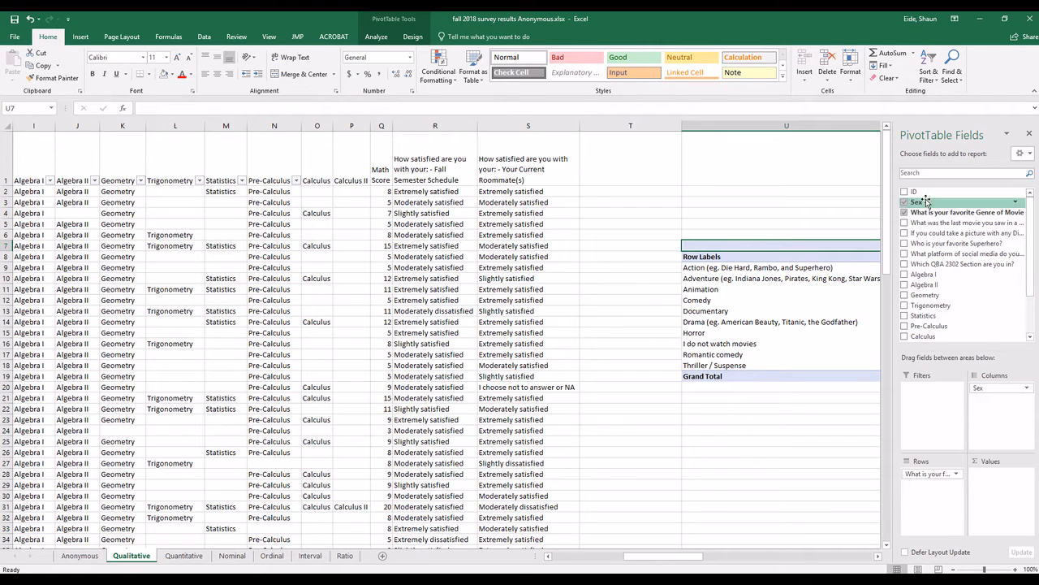
{"action": "left_click", "coordinate": [905, 202]}
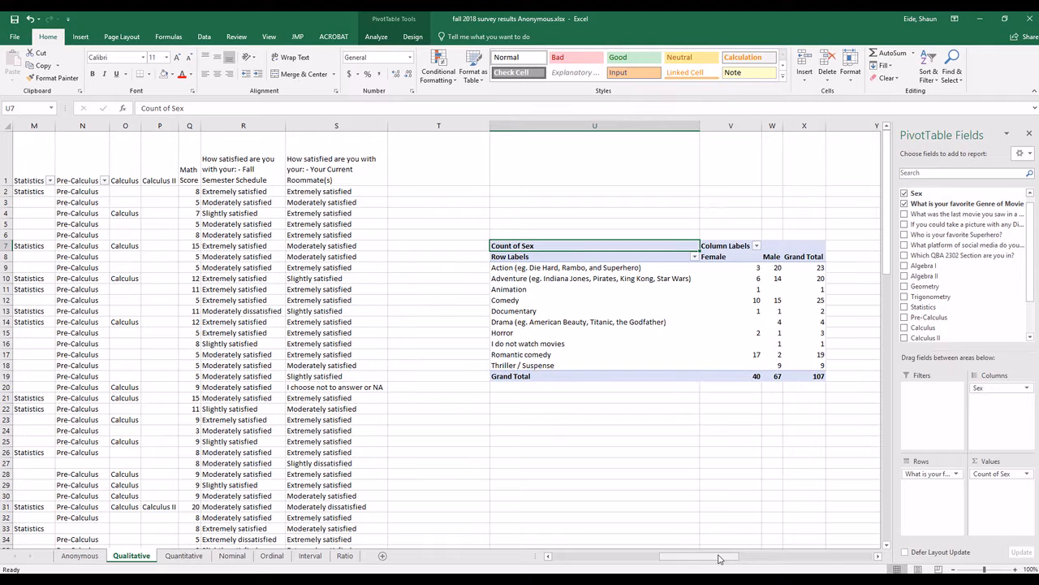
{"action": "mouse_move", "coordinate": [733, 332]}
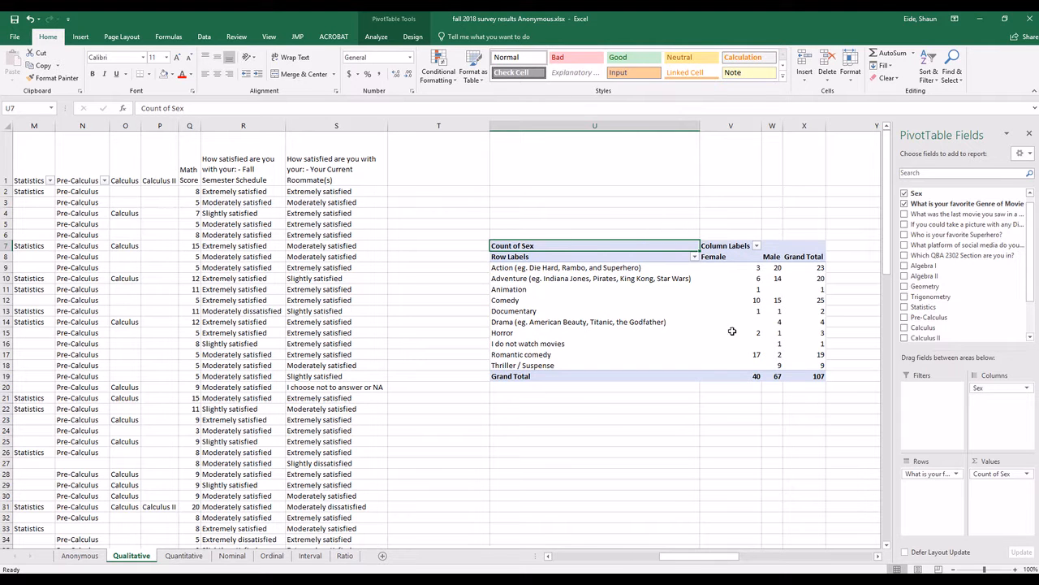
{"action": "mouse_move", "coordinate": [556, 277]}
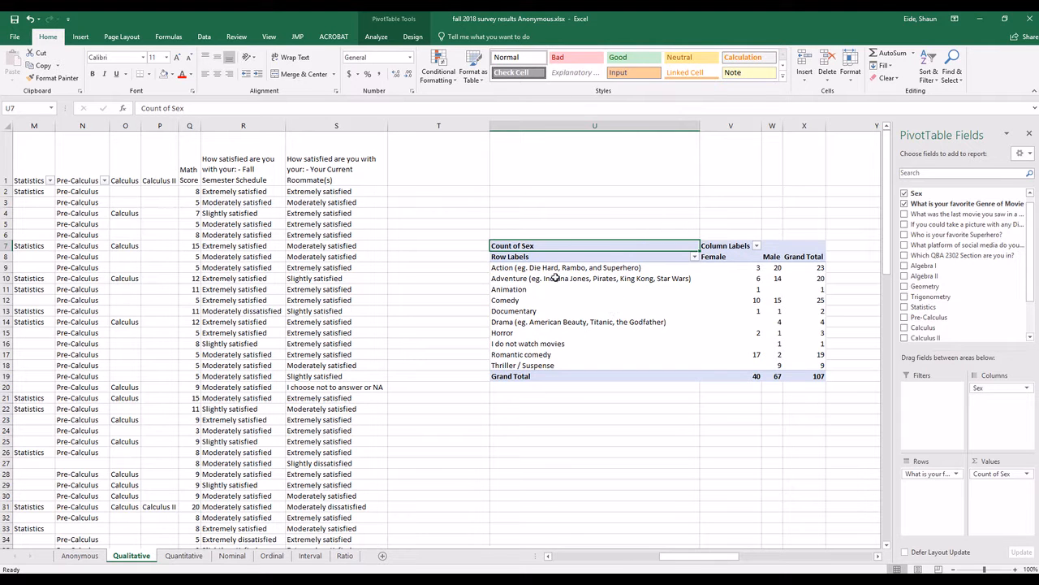
Step: Select the empty cell Y9 beside the Action row, closing the field pane
{"action": "left_click", "coordinate": [566, 267]}
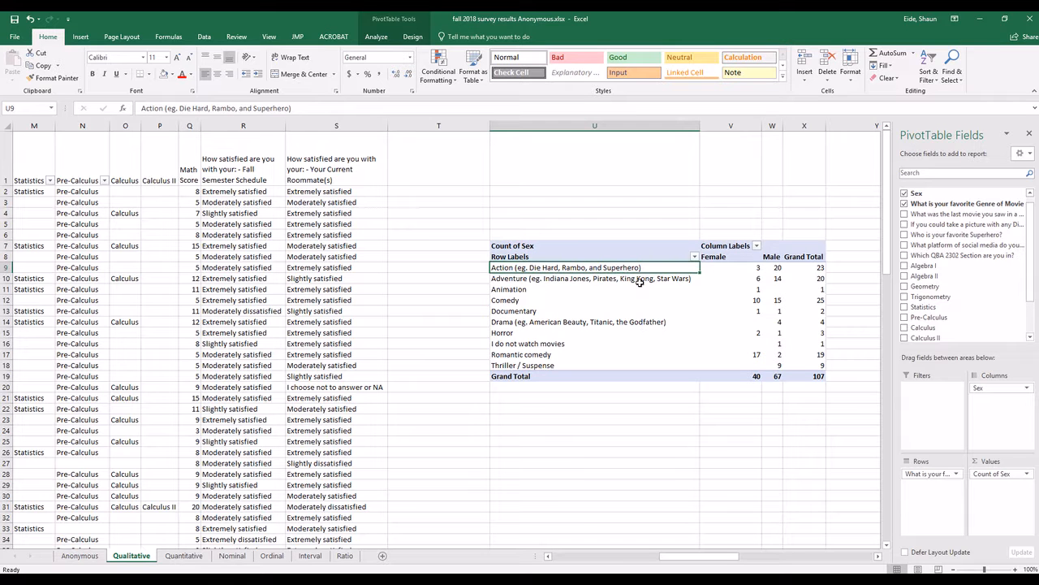
{"action": "left_click", "coordinate": [771, 268]}
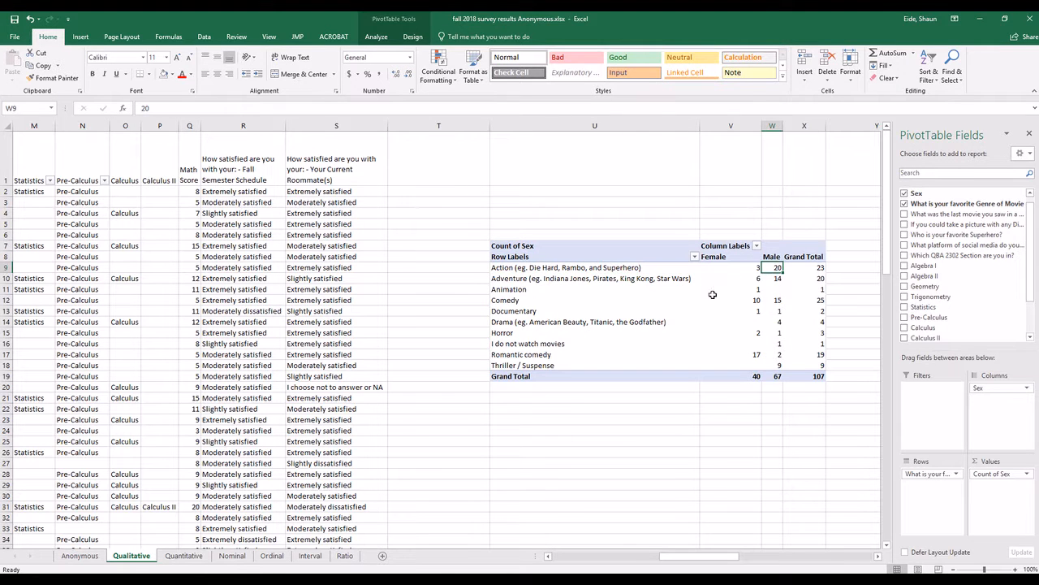
{"action": "left_click", "coordinate": [804, 268]}
{"action": "type", "text": "="}
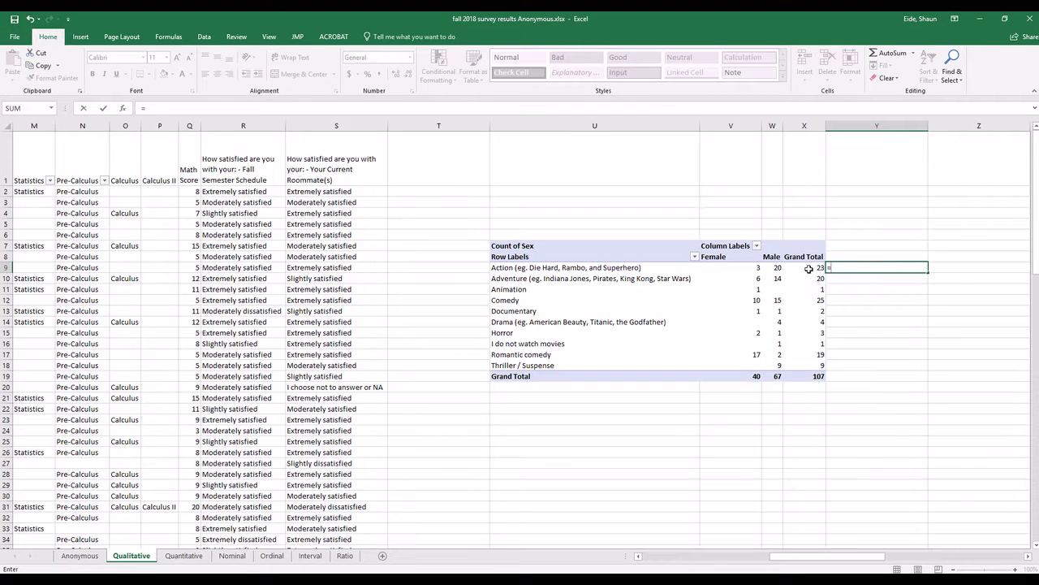
Step: Enter male-count-over-total formulas for Action and Adventure, formatted as 87% and 70%
{"action": "left_click", "coordinate": [777, 267]}
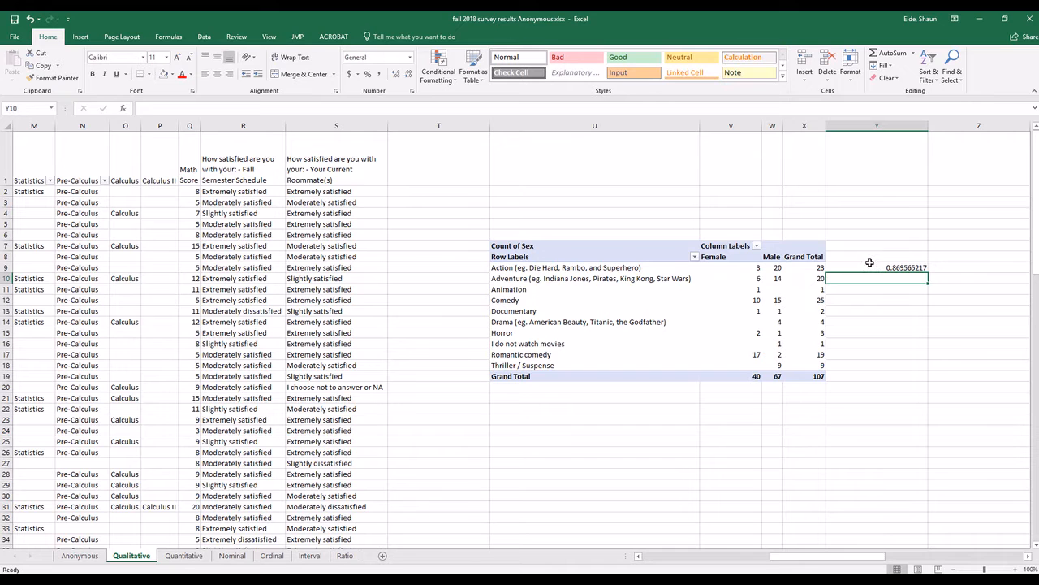
{"action": "left_click", "coordinate": [878, 268]}
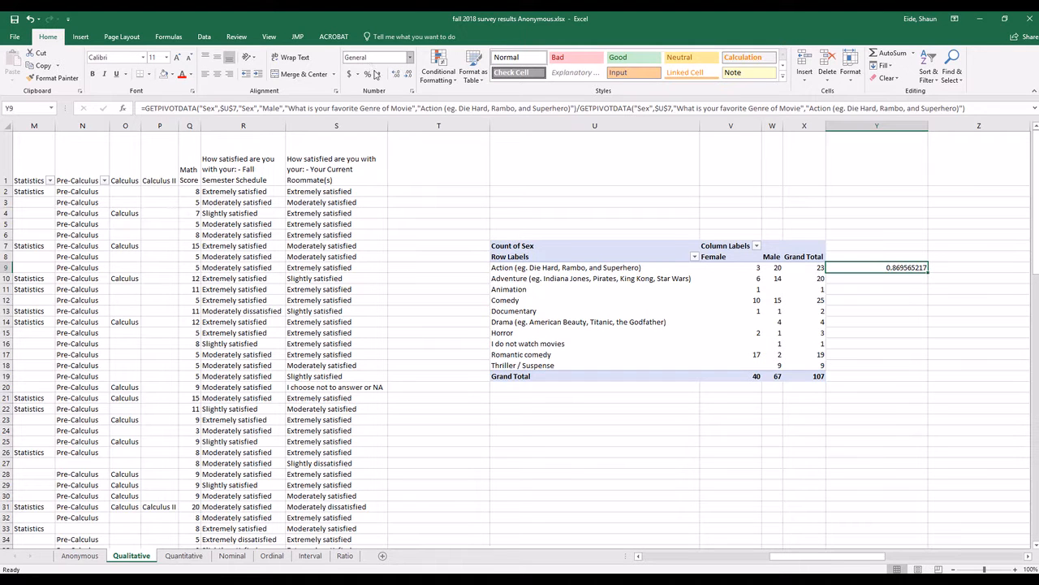
{"action": "left_click", "coordinate": [368, 74]}
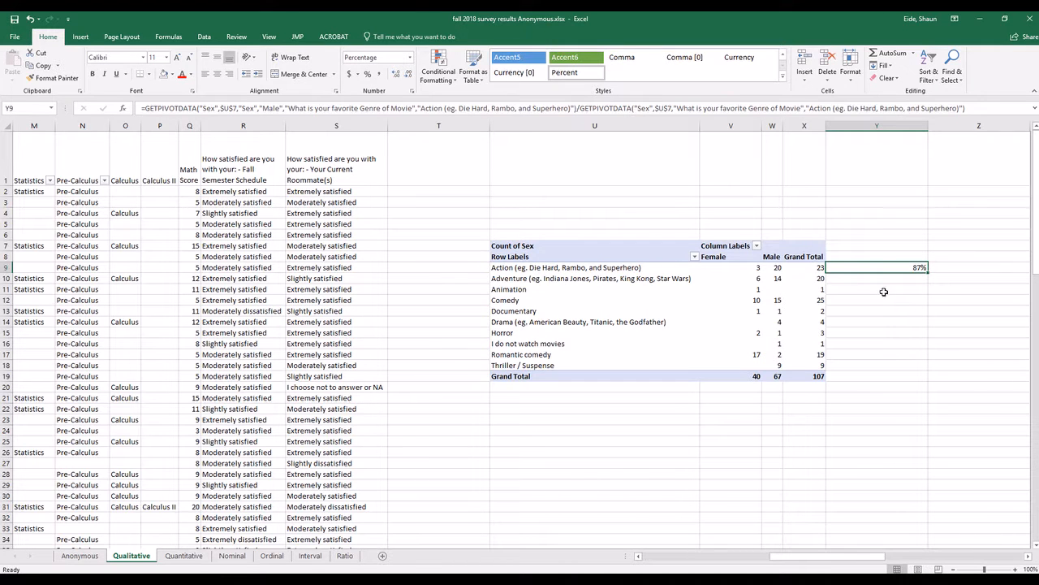
{"action": "left_click", "coordinate": [877, 278]}
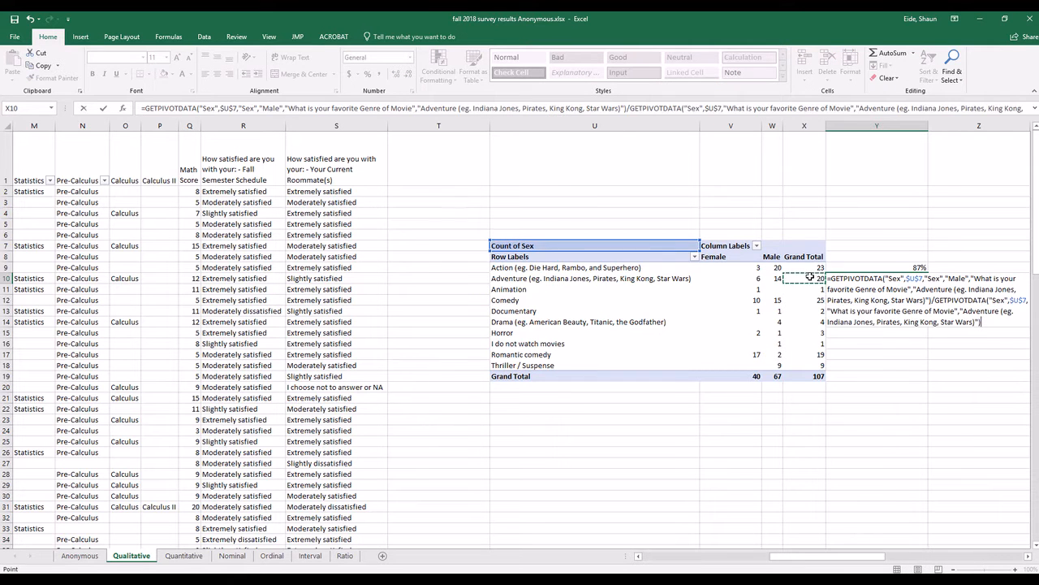
{"action": "key", "text": "Return"}
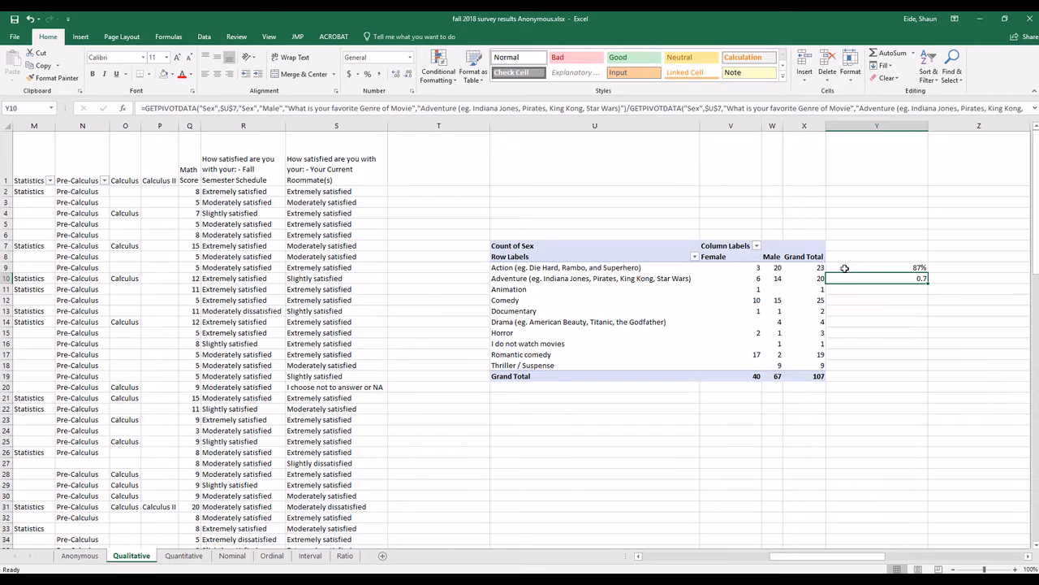
{"action": "left_click", "coordinate": [367, 74]}
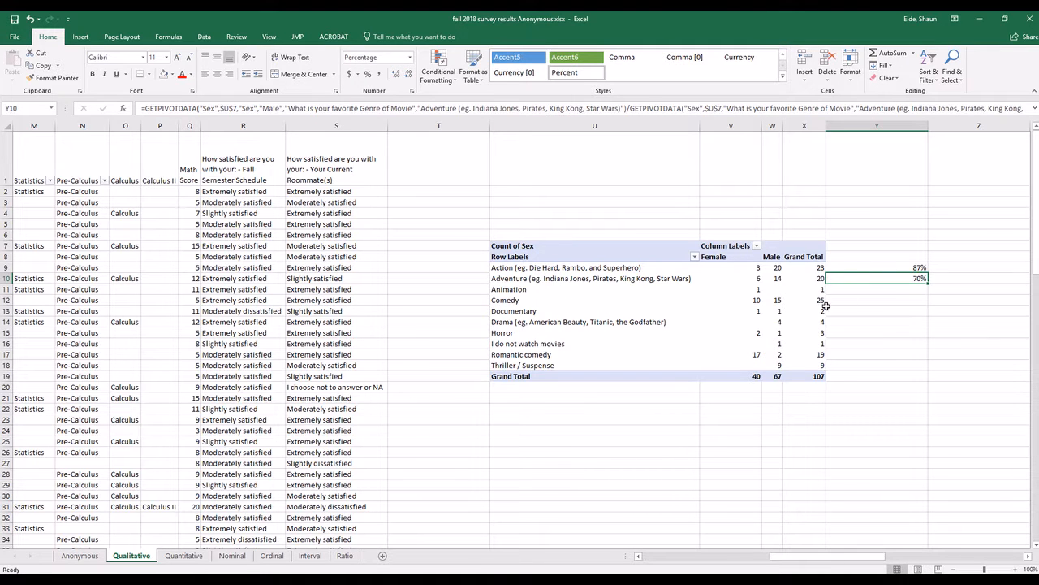
{"action": "mouse_move", "coordinate": [829, 286]}
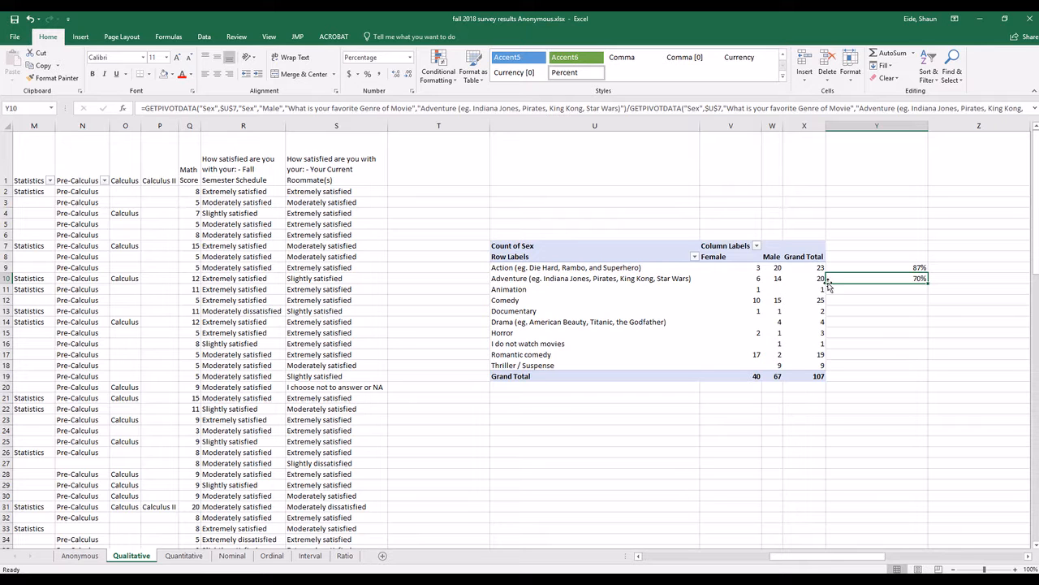
{"action": "mouse_move", "coordinate": [778, 283]}
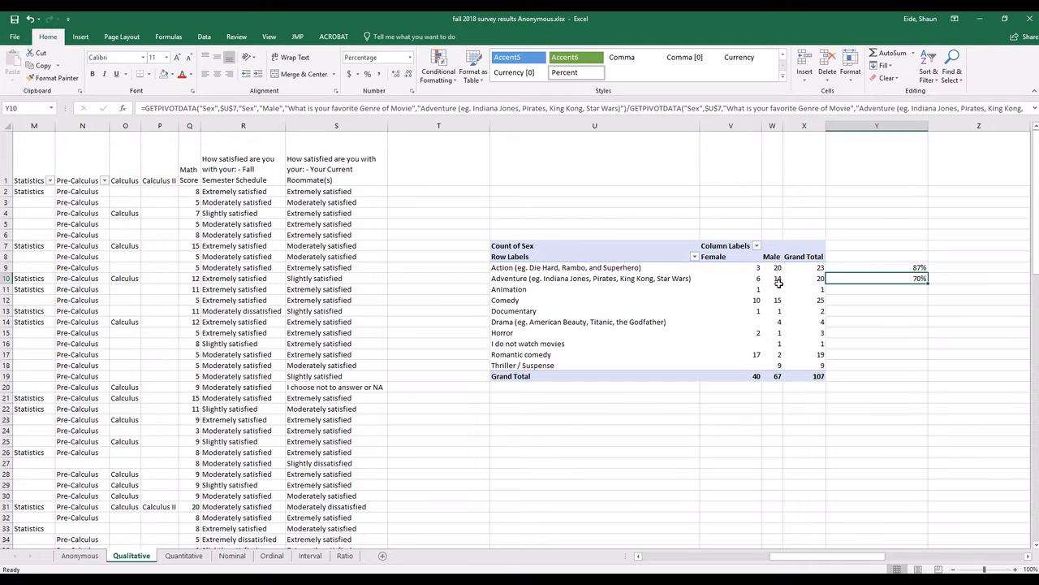
{"action": "mouse_move", "coordinate": [804, 268]}
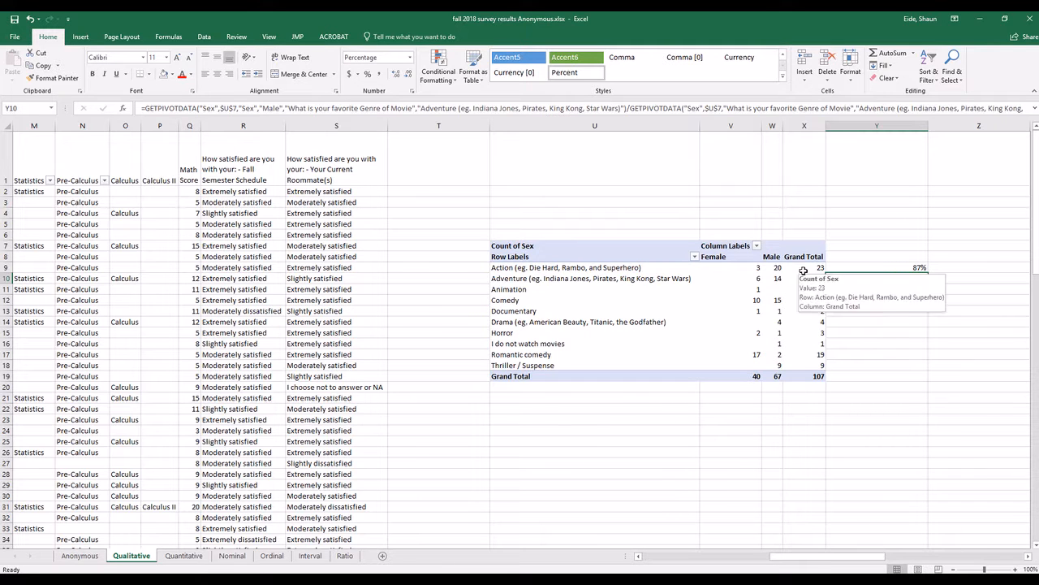
{"action": "left_click", "coordinate": [877, 344]}
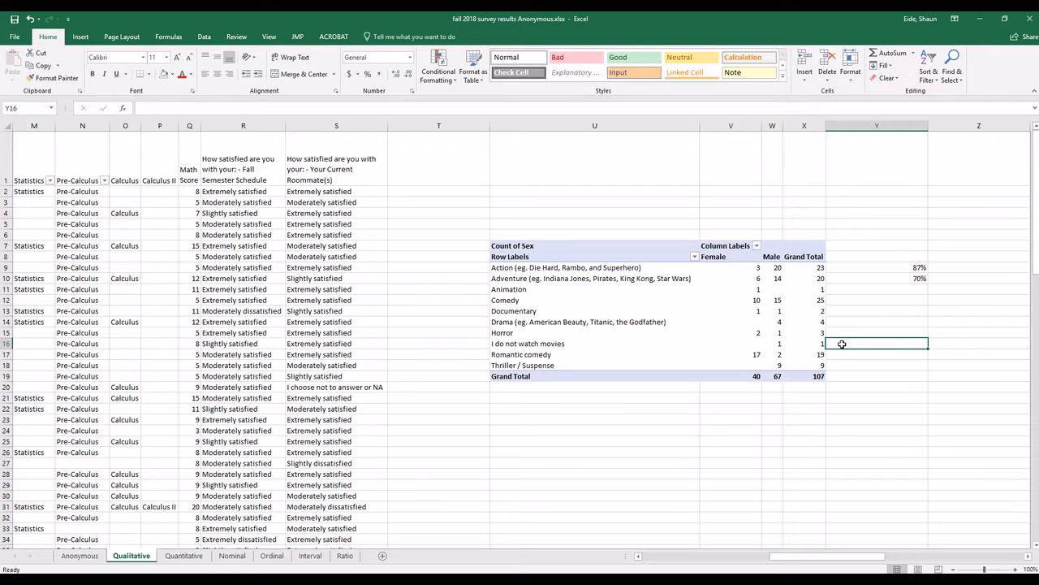
{"action": "mouse_move", "coordinate": [747, 337]}
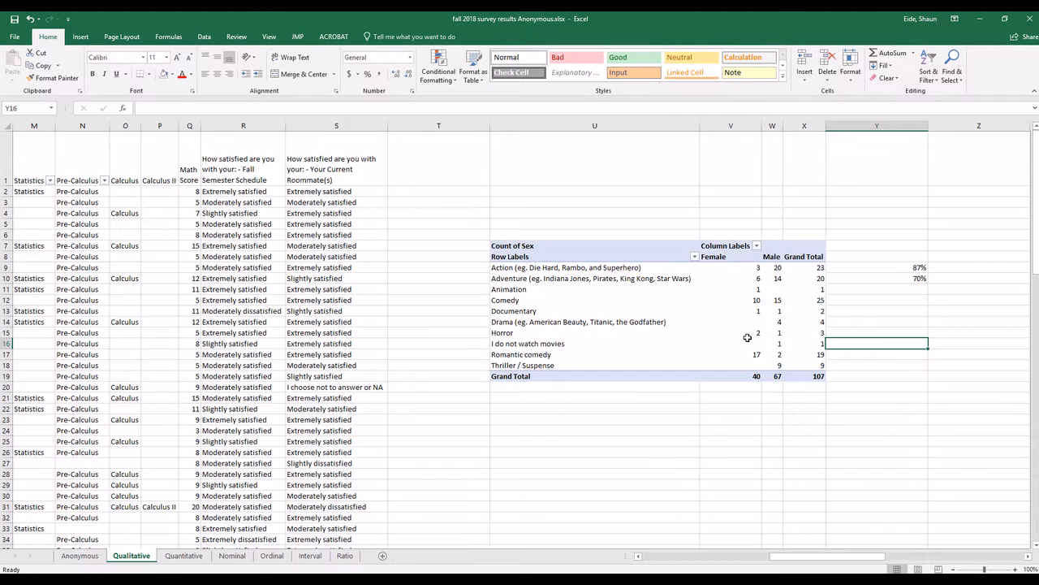
{"action": "mouse_move", "coordinate": [847, 333]}
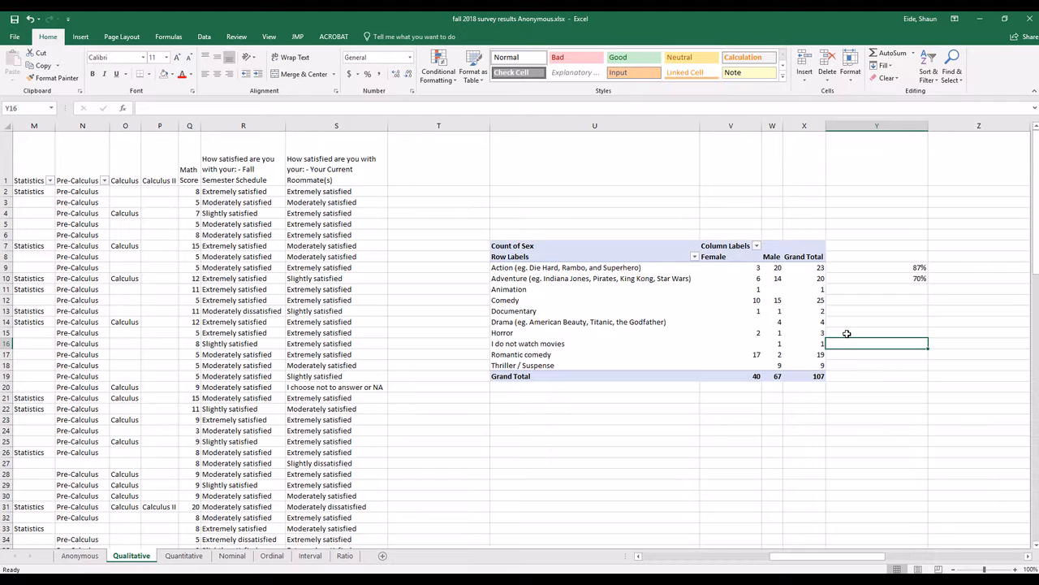
Step: Enter =W17/X17 in Y17 for Romantic comedy and format it as 11%
{"action": "left_click", "coordinate": [876, 354]}
{"action": "type", "text": "="}
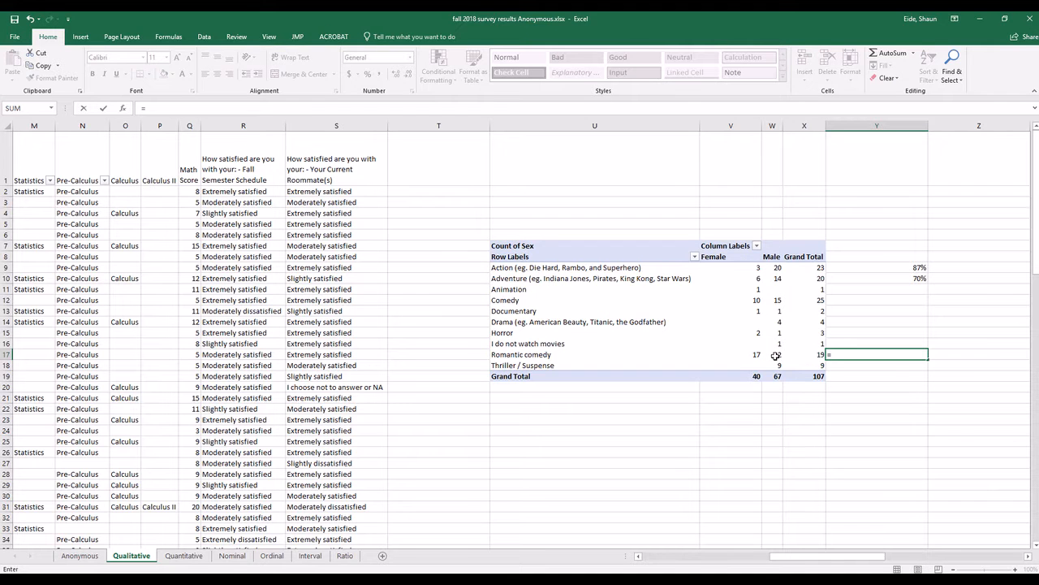
{"action": "left_click", "coordinate": [778, 354]}
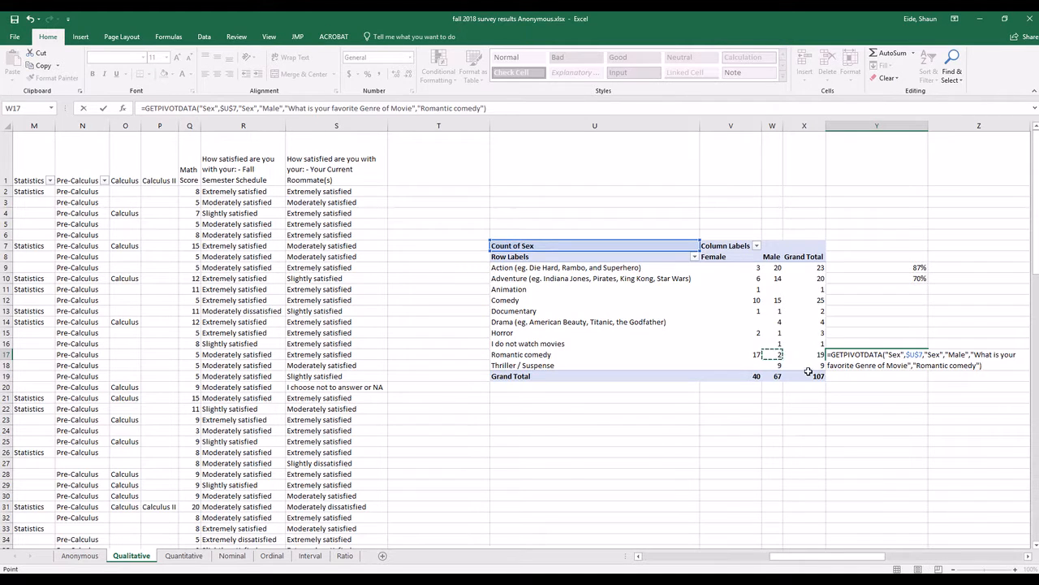
{"action": "key", "text": "Return"}
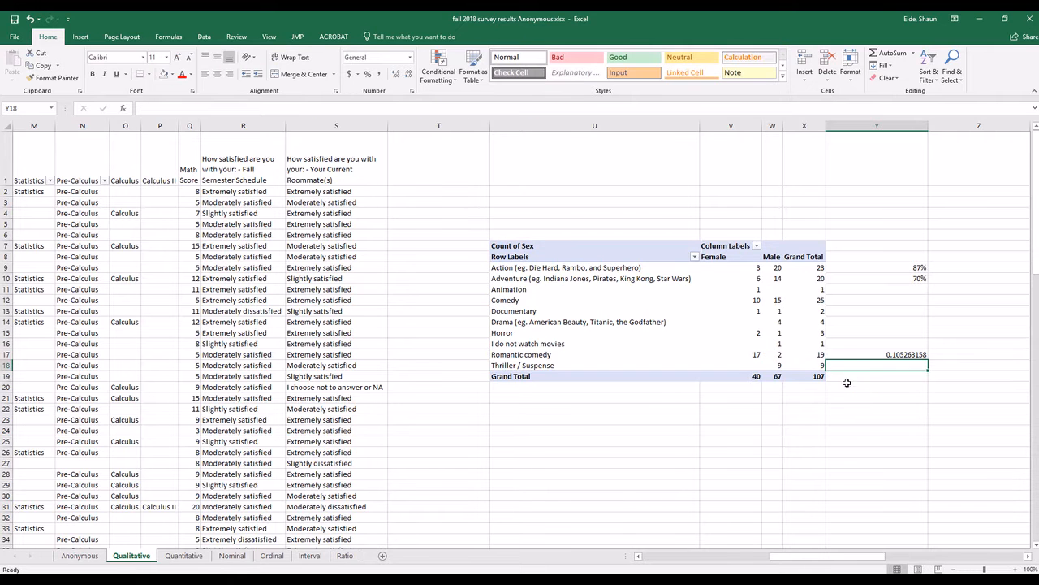
{"action": "left_click", "coordinate": [876, 354]}
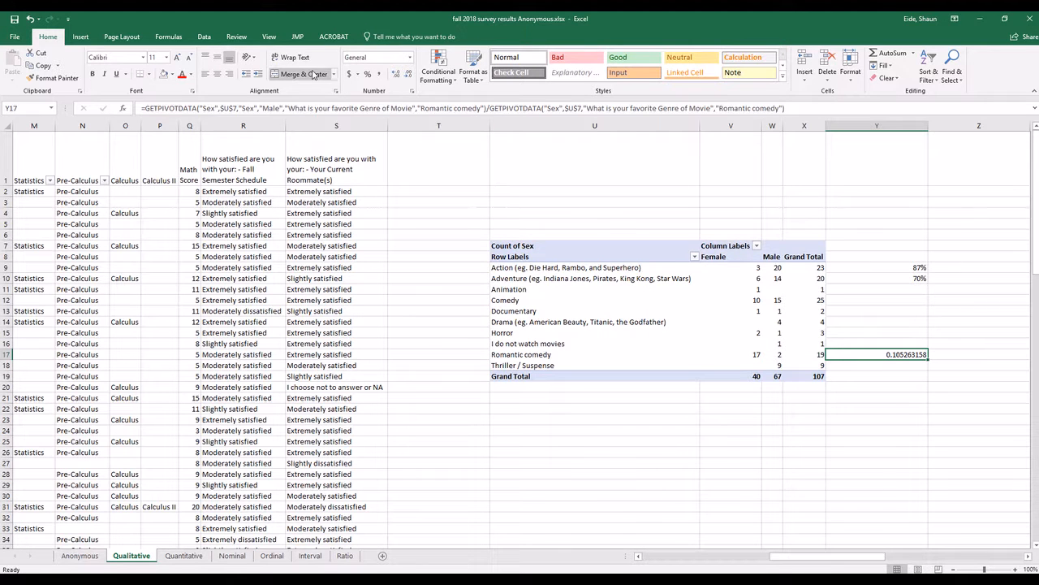
{"action": "left_click", "coordinate": [369, 72]}
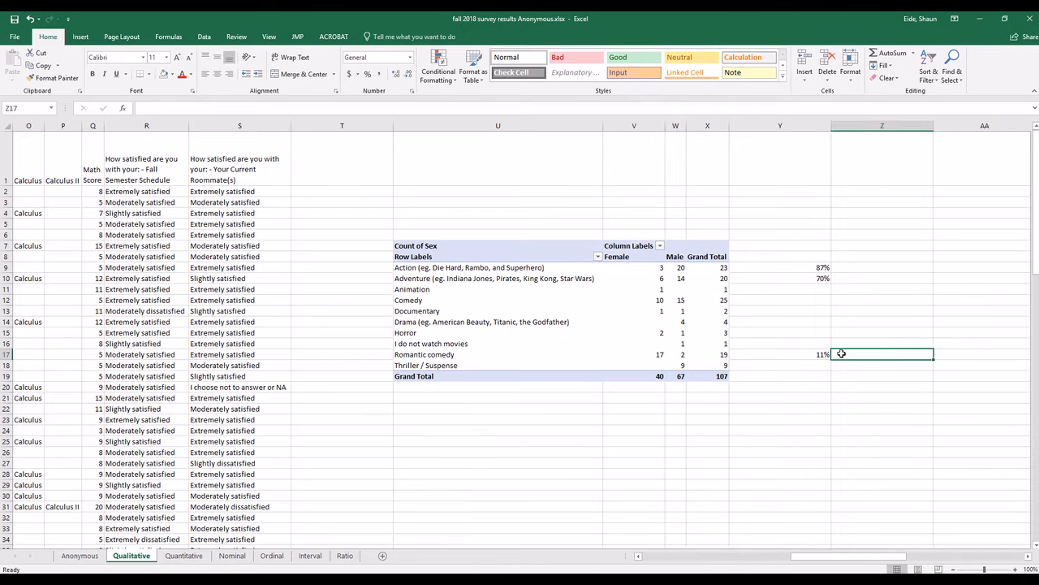
Step: Enter =V17/X17 in Z17 for Romantic comedy and format it as 89%
{"action": "left_click", "coordinate": [634, 354]}
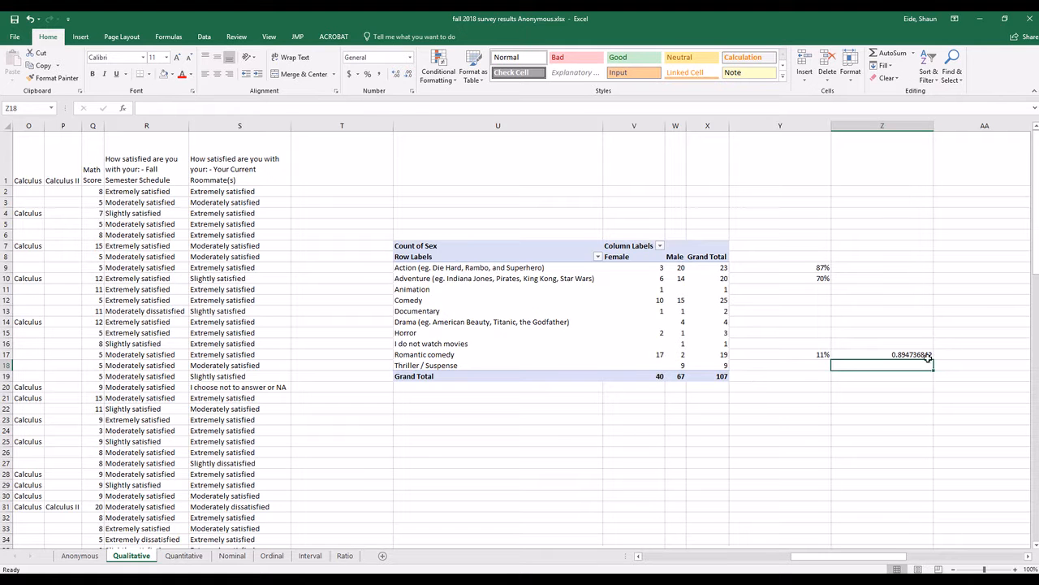
{"action": "left_click", "coordinate": [367, 74]}
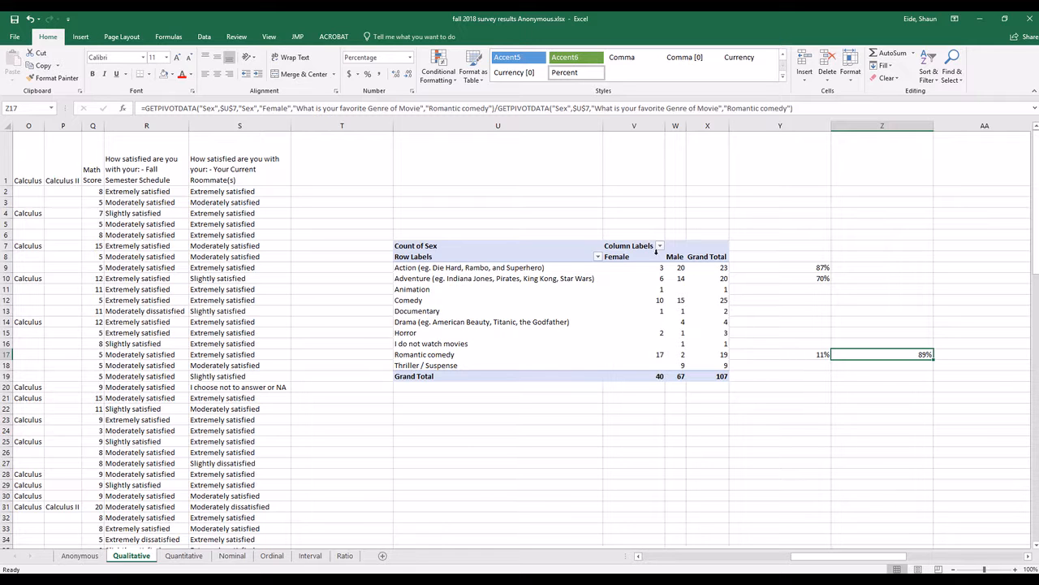
{"action": "mouse_move", "coordinate": [653, 269]}
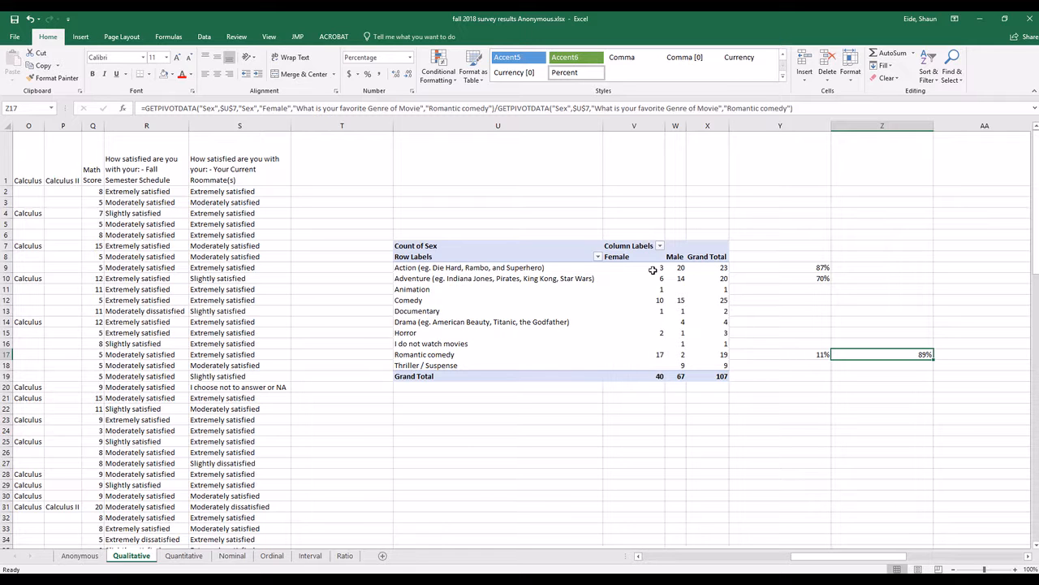
{"action": "mouse_move", "coordinate": [648, 284]}
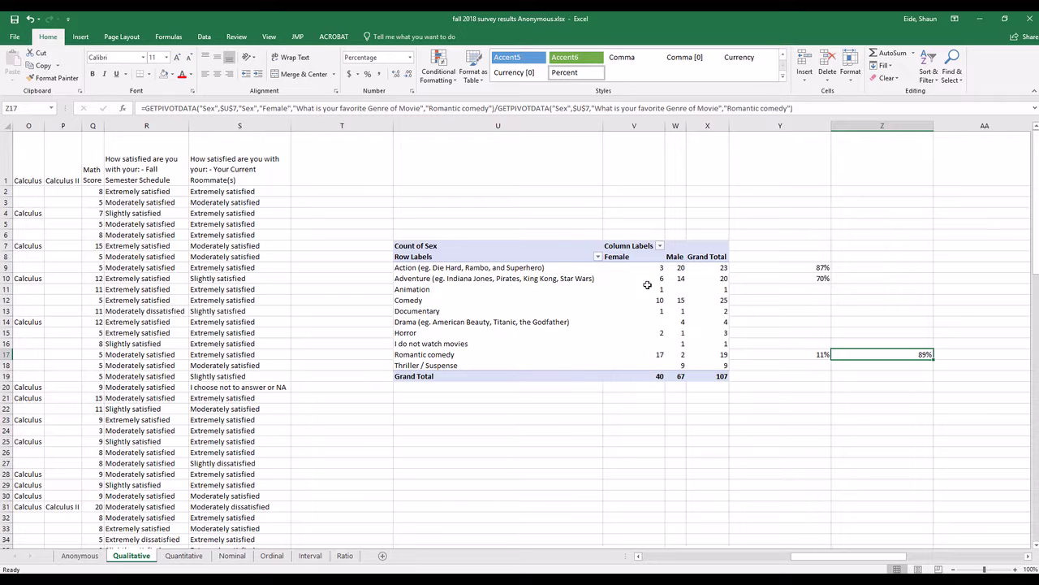
{"action": "mouse_move", "coordinate": [520, 348]}
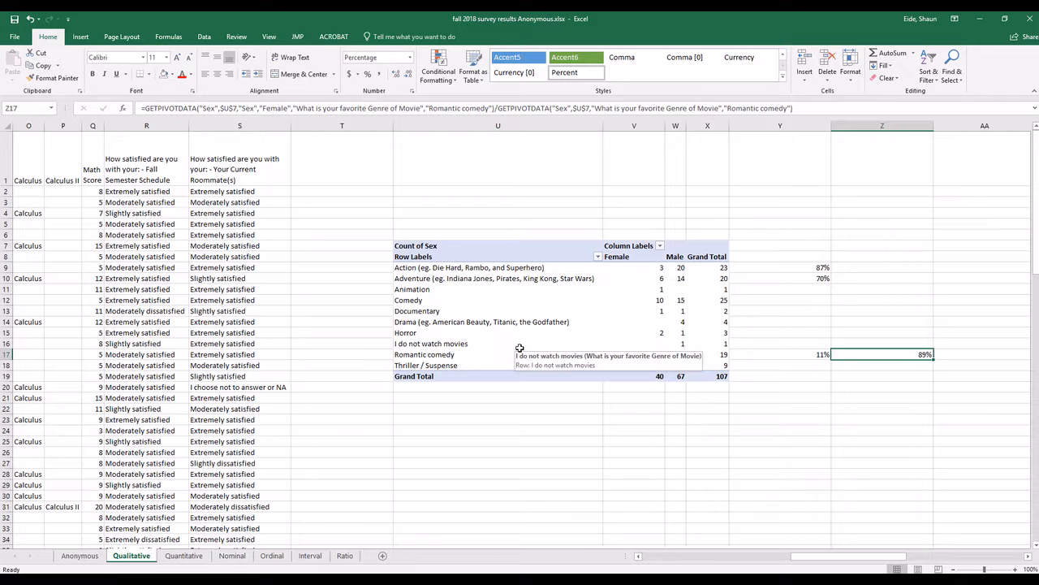
{"action": "mouse_move", "coordinate": [575, 301]}
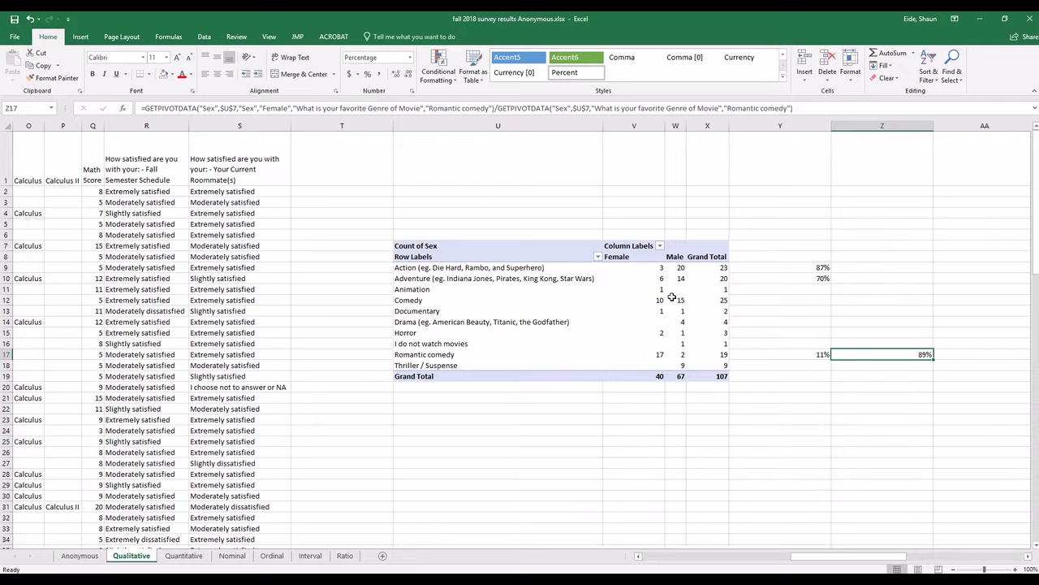
{"action": "mouse_move", "coordinate": [675, 354]}
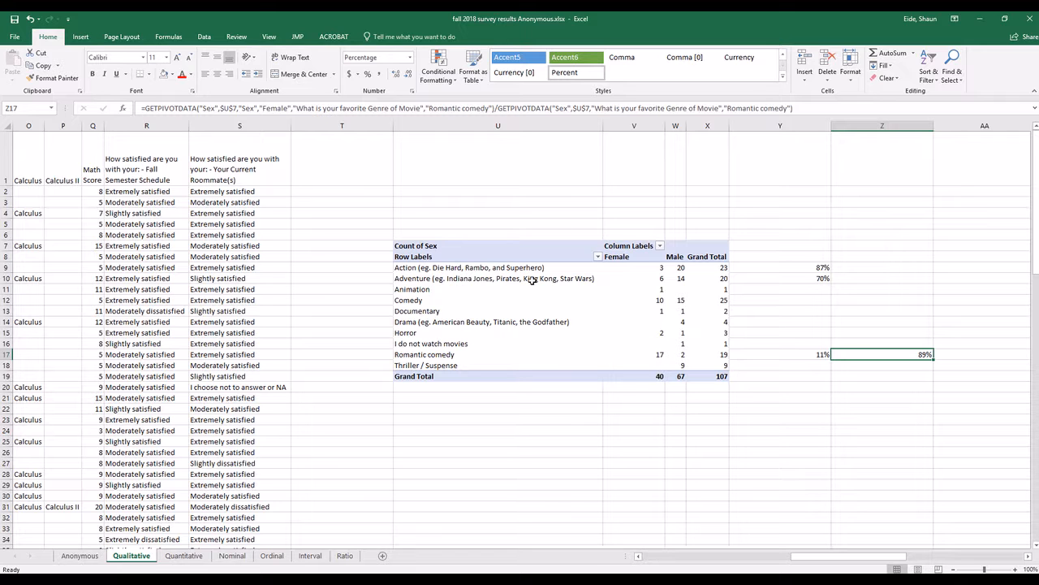
{"action": "mouse_move", "coordinate": [510, 325]}
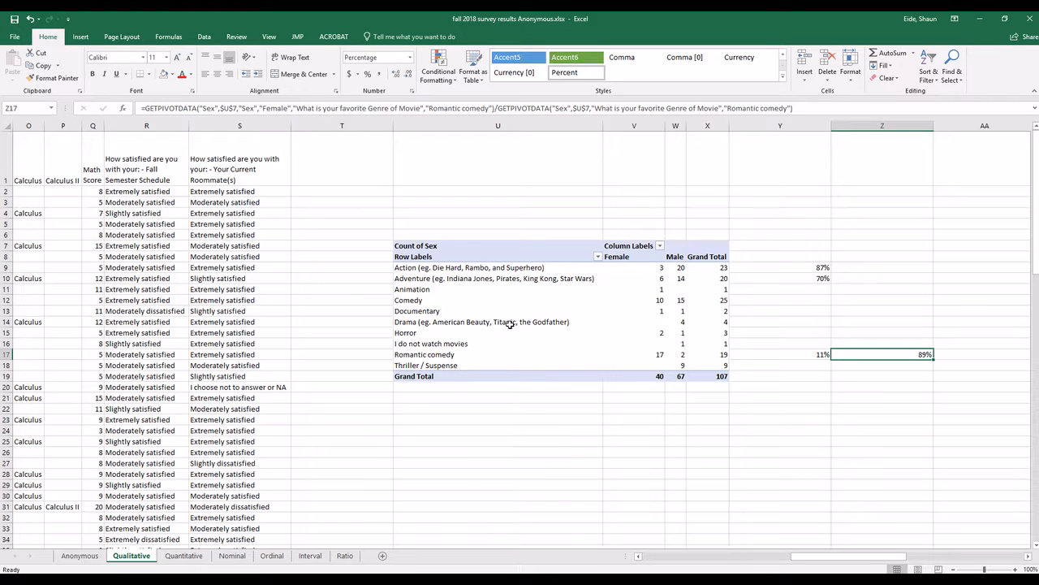